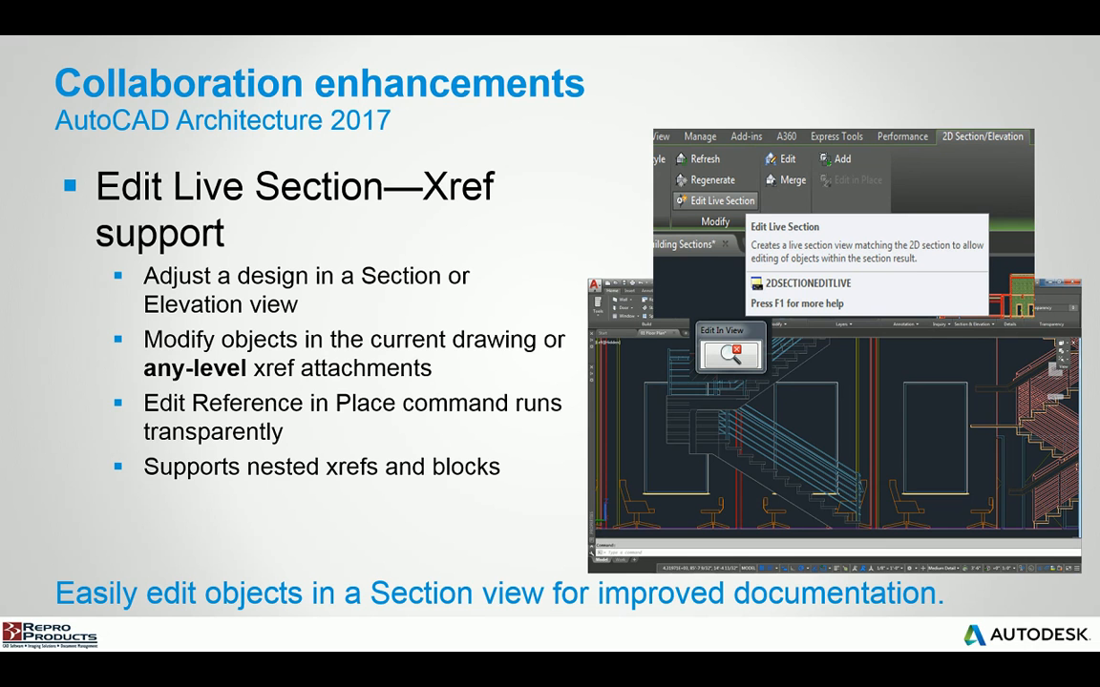
# Step: Advance through the Section Results, style directory, A360 style sharing and Style Browser slides
pyautogui.press('right')
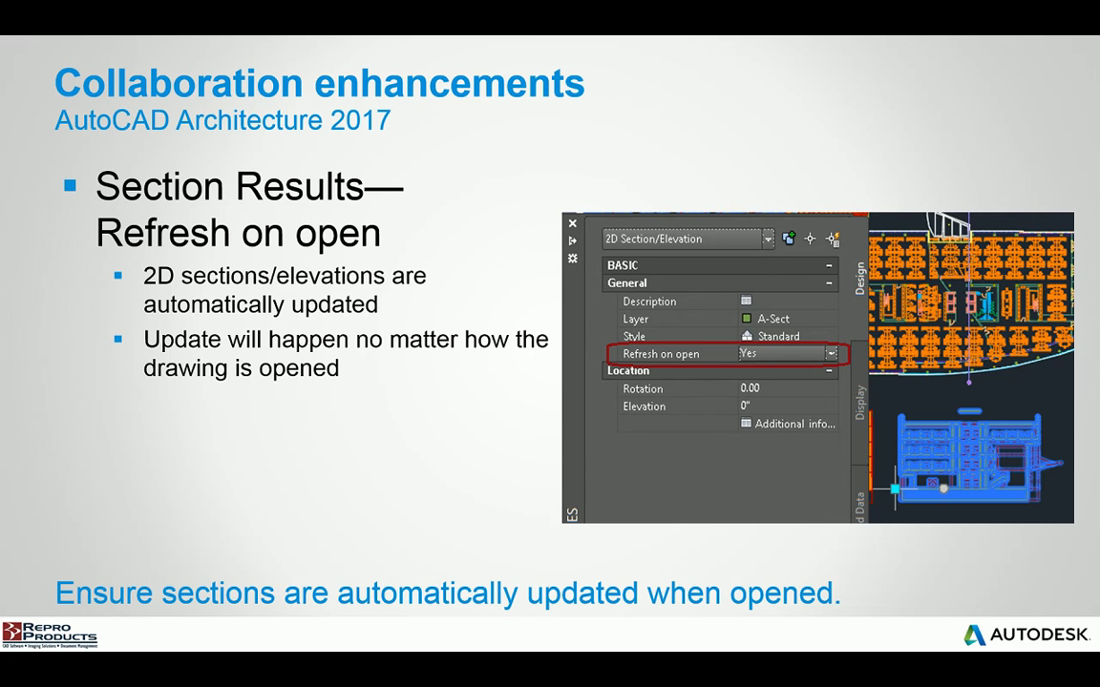
pyautogui.press('Right')
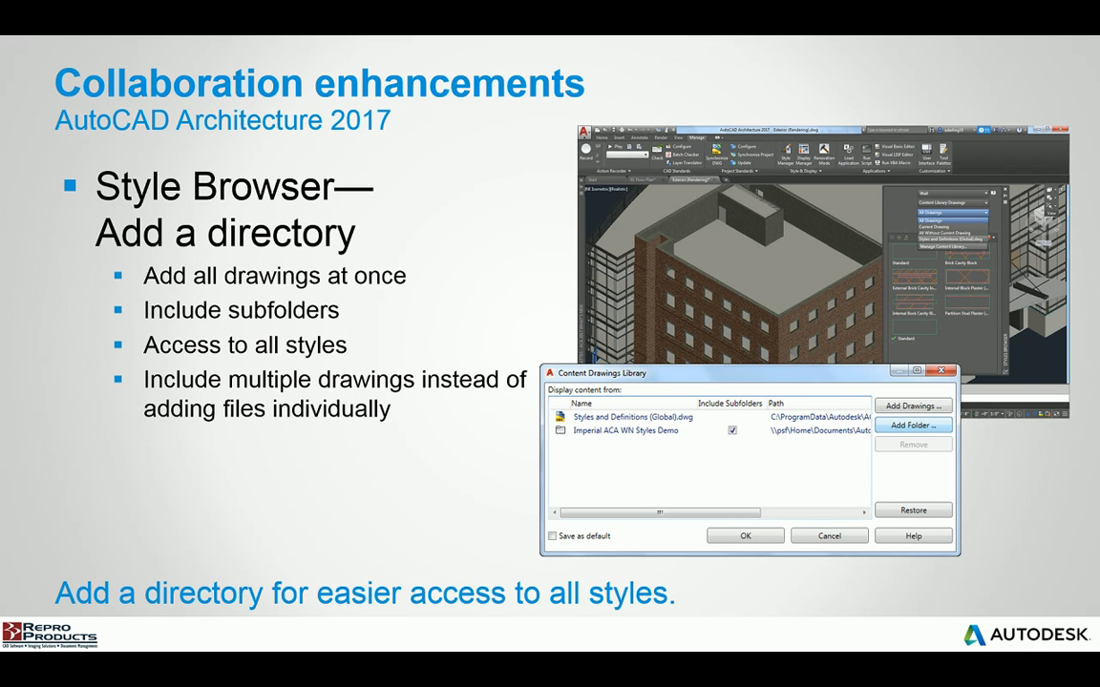
pyautogui.press('right')
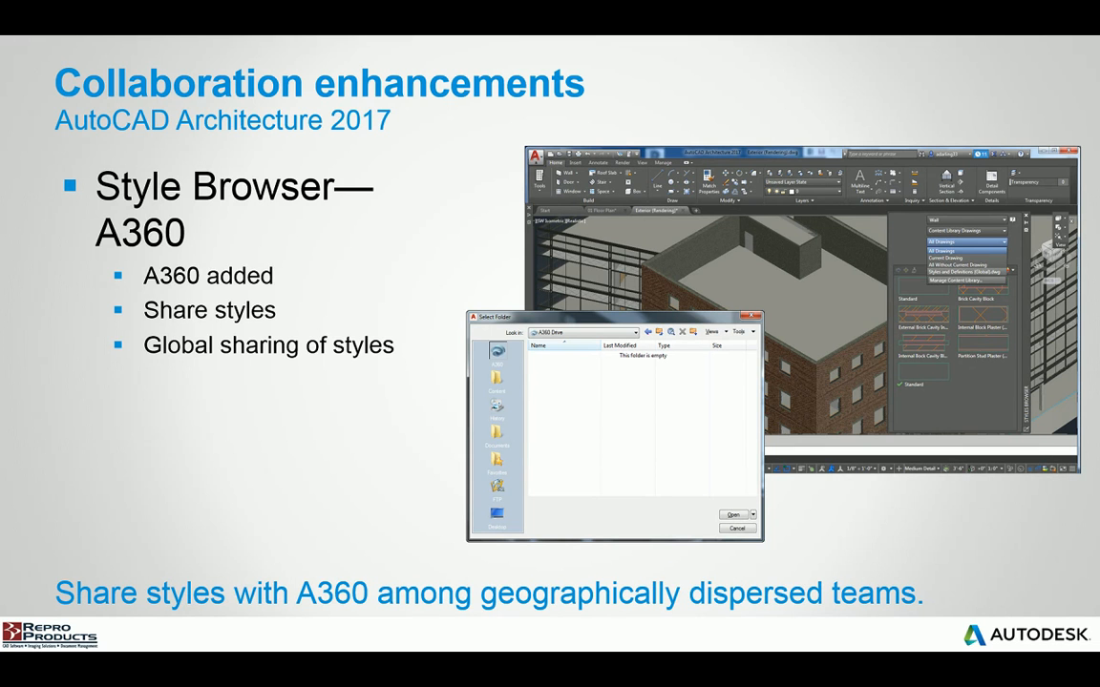
pyautogui.press('right')
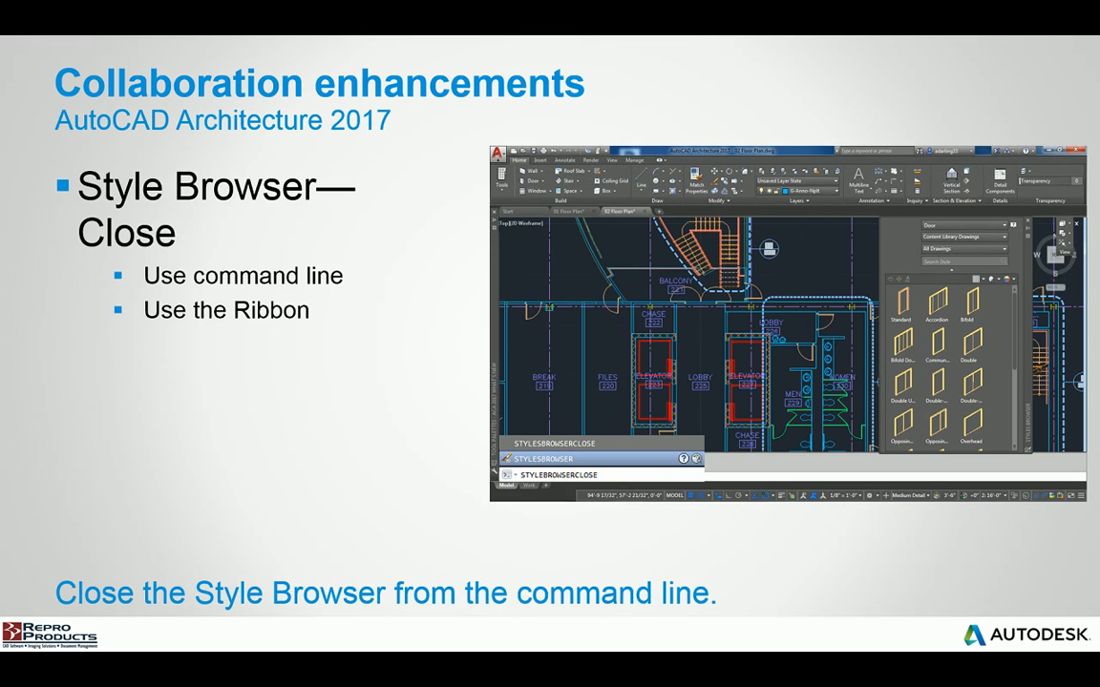
pyautogui.press('Right')
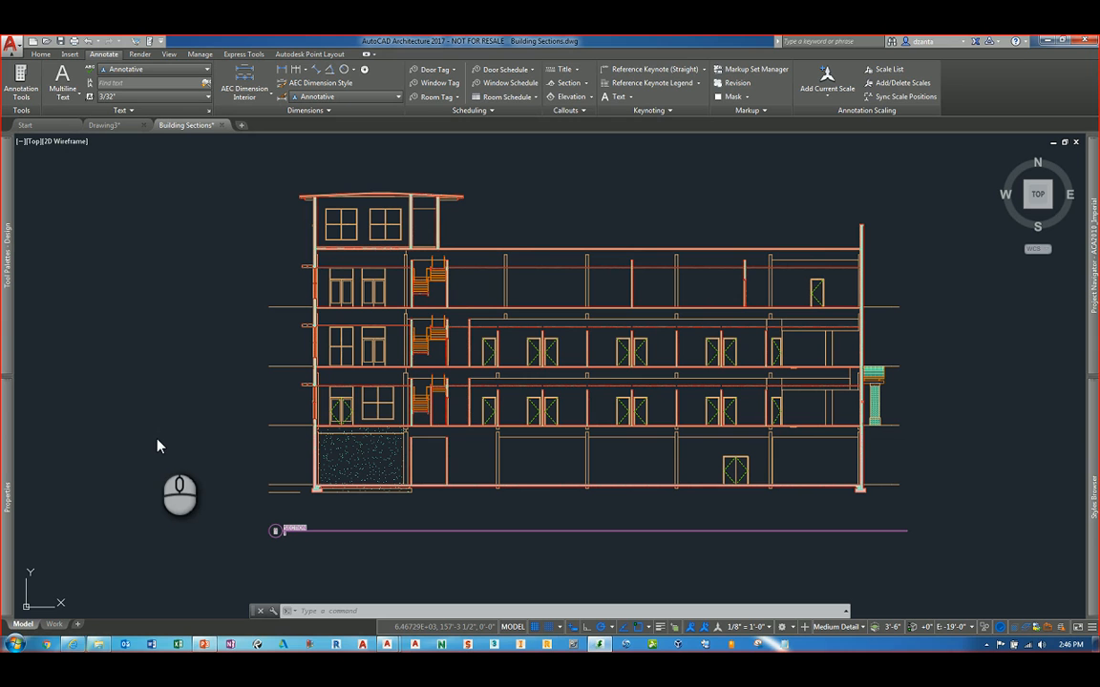
pyautogui.moveTo(163, 447)
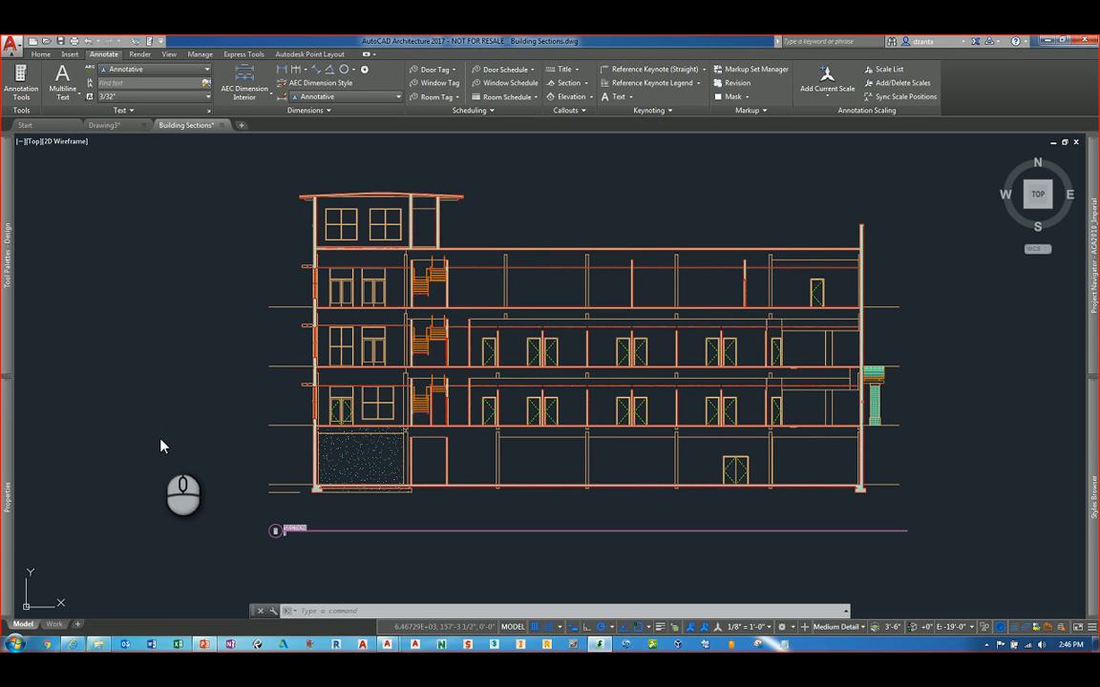
pyautogui.moveTo(161, 431)
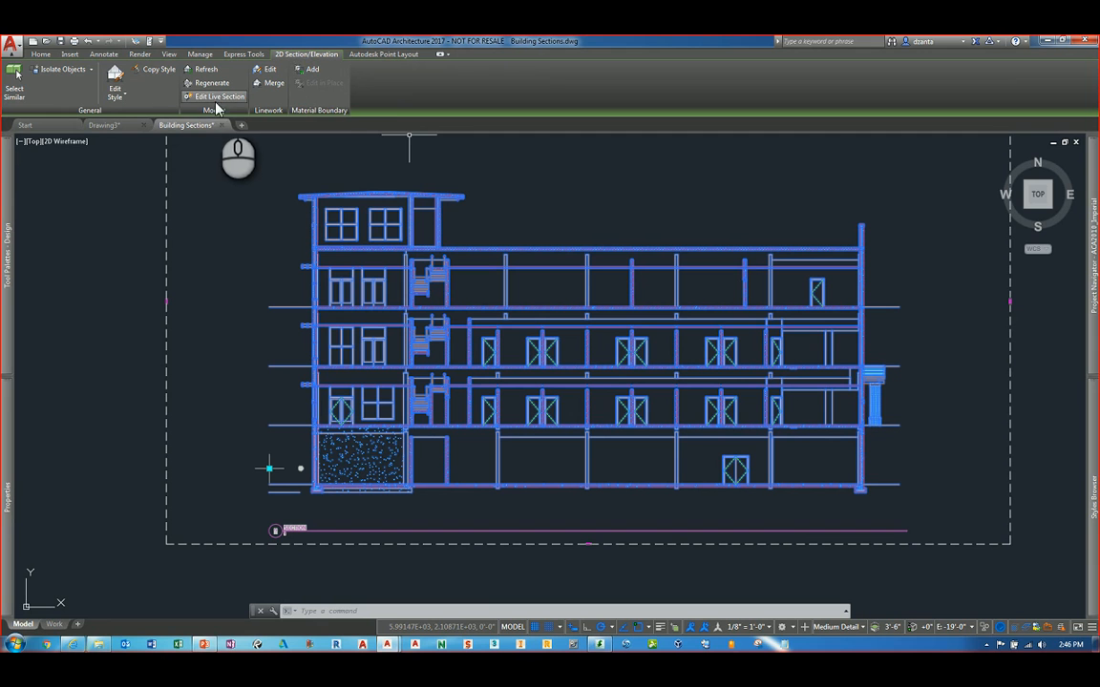
pyautogui.moveTo(219, 96)
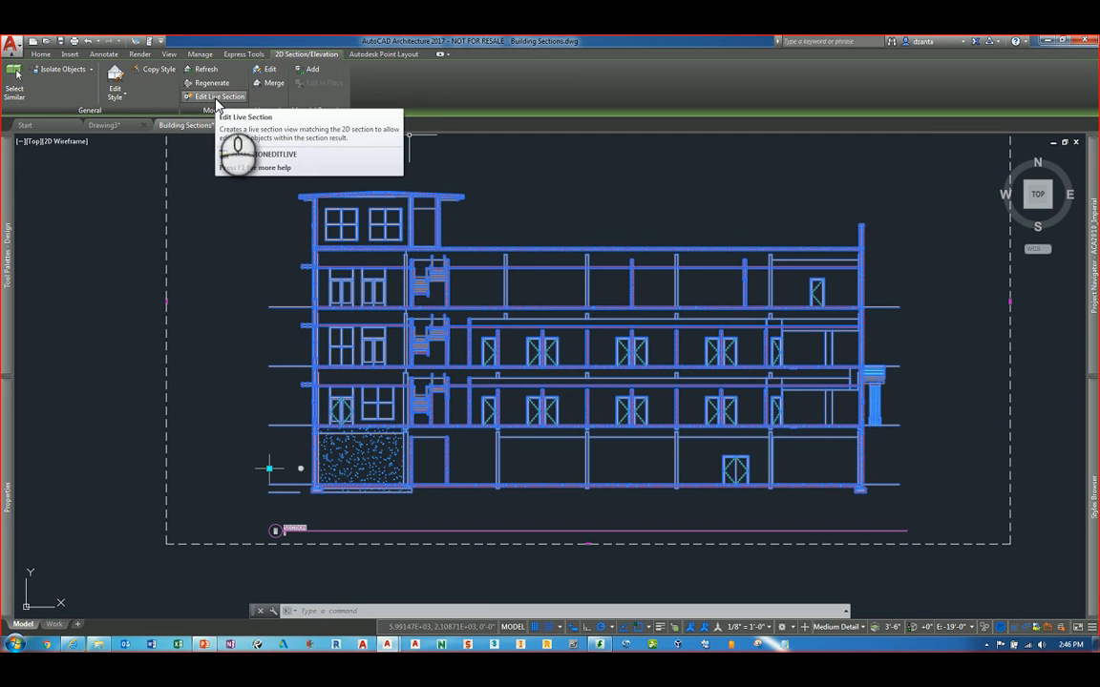
pyautogui.moveTo(456, 212)
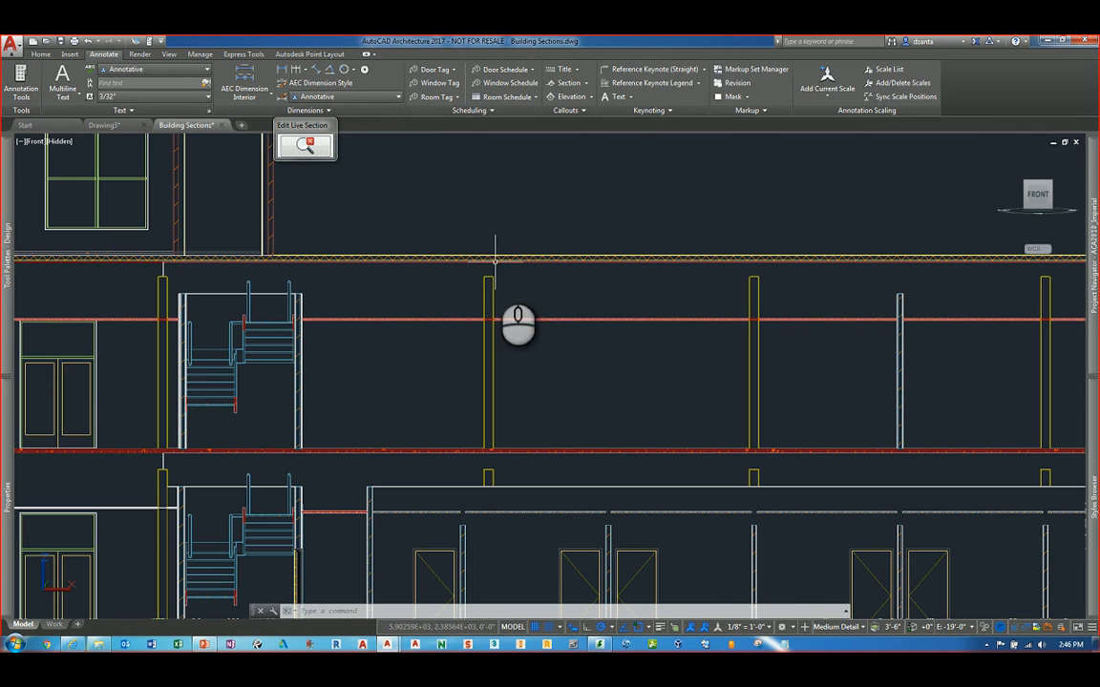
# Step: Select a column in the live section, then save all reference edits back to the 2D section
pyautogui.click(492, 283)
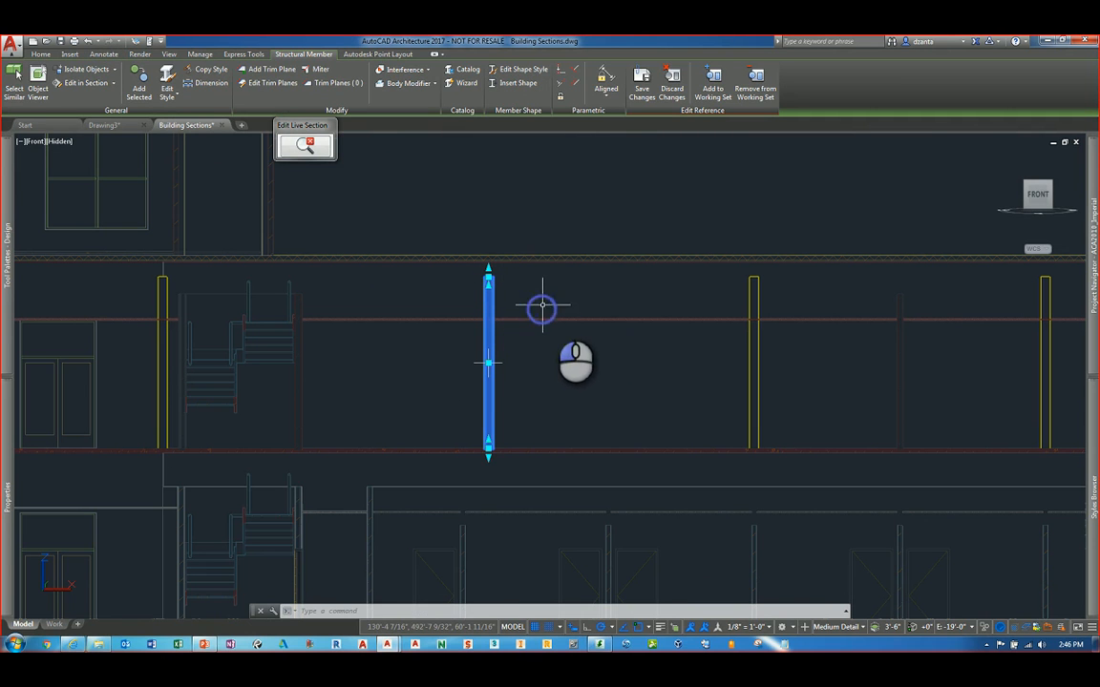
pyautogui.moveTo(569, 294)
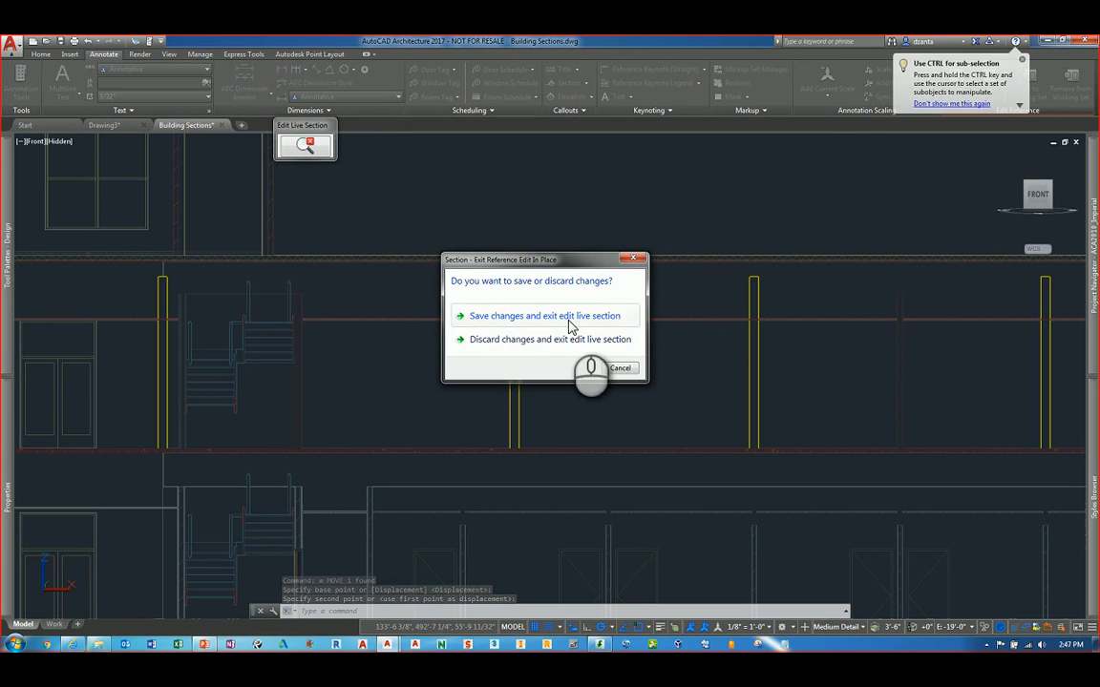
pyautogui.click(546, 317)
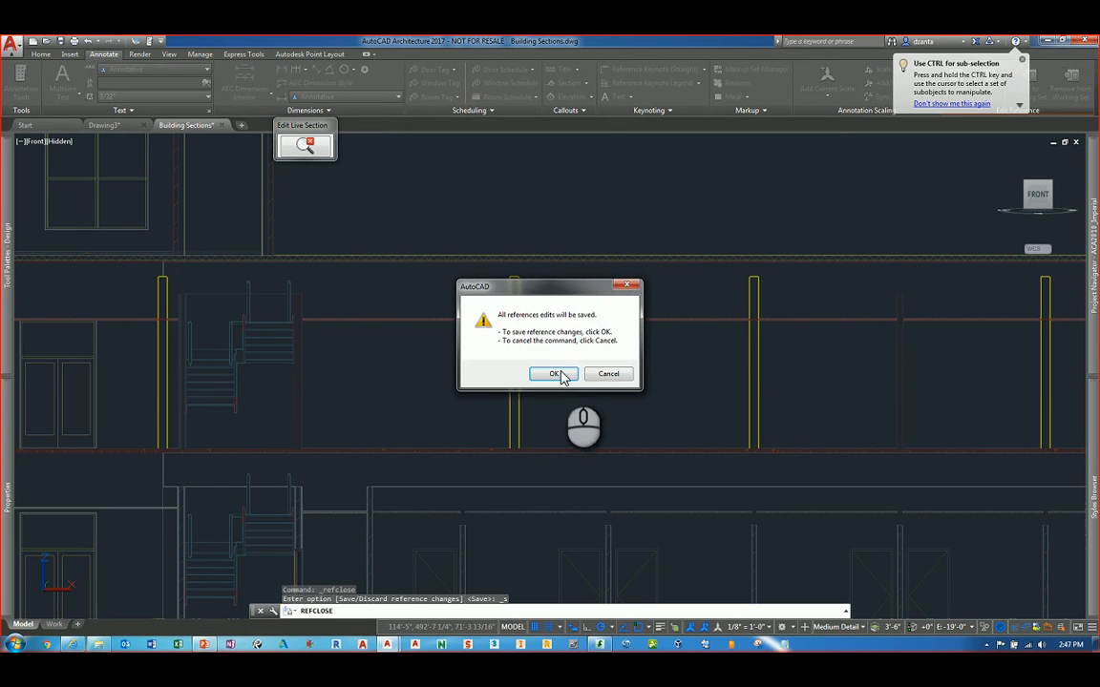
pyautogui.click(554, 373)
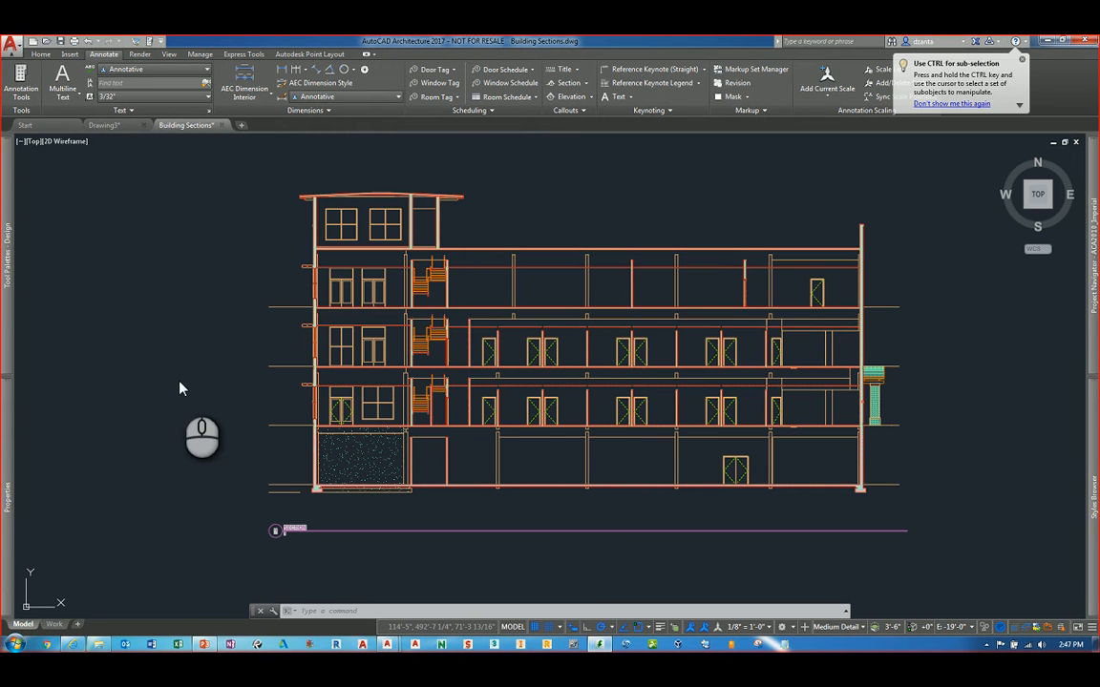
pyautogui.moveTo(371, 301)
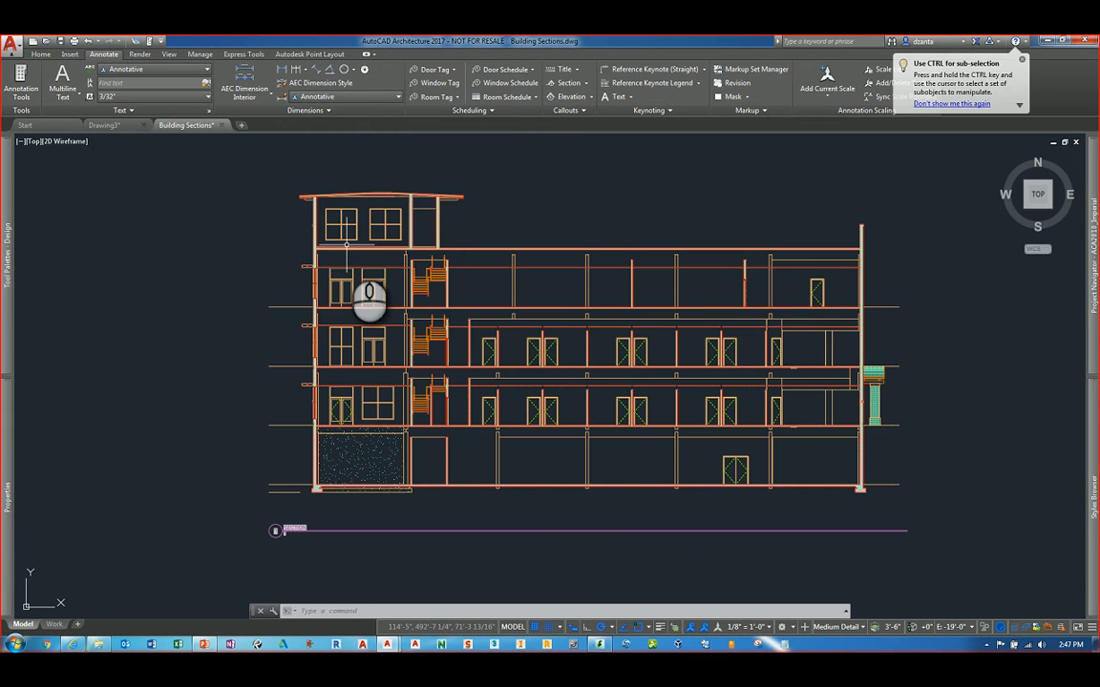
pyautogui.rightClick(370, 296)
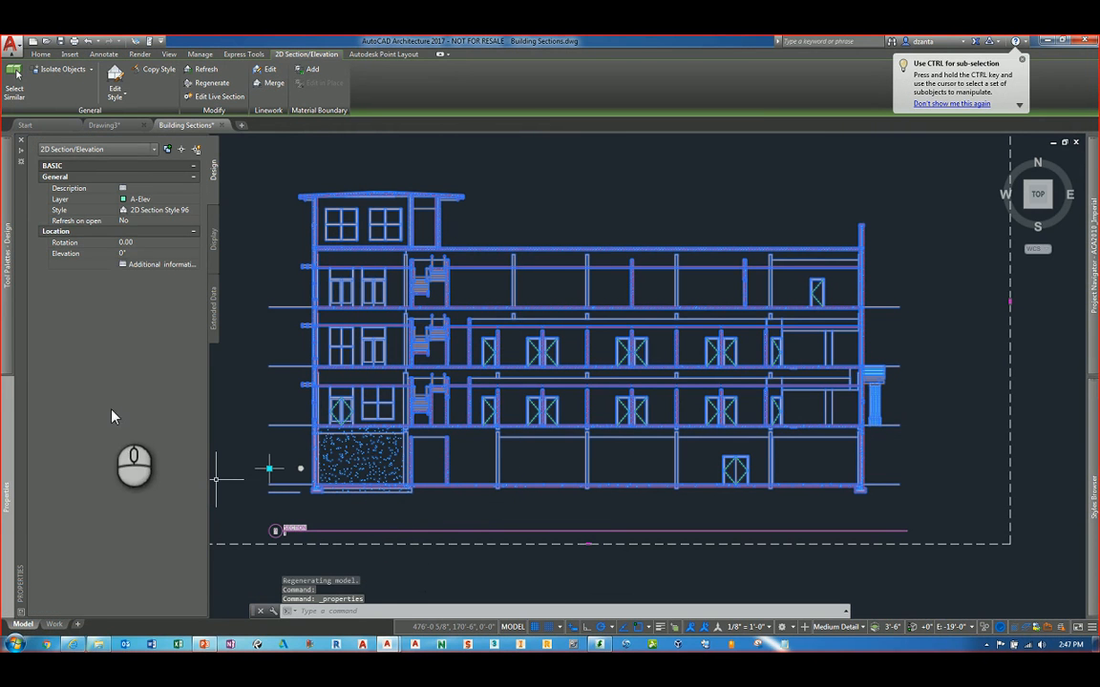
pyautogui.moveTo(149, 187)
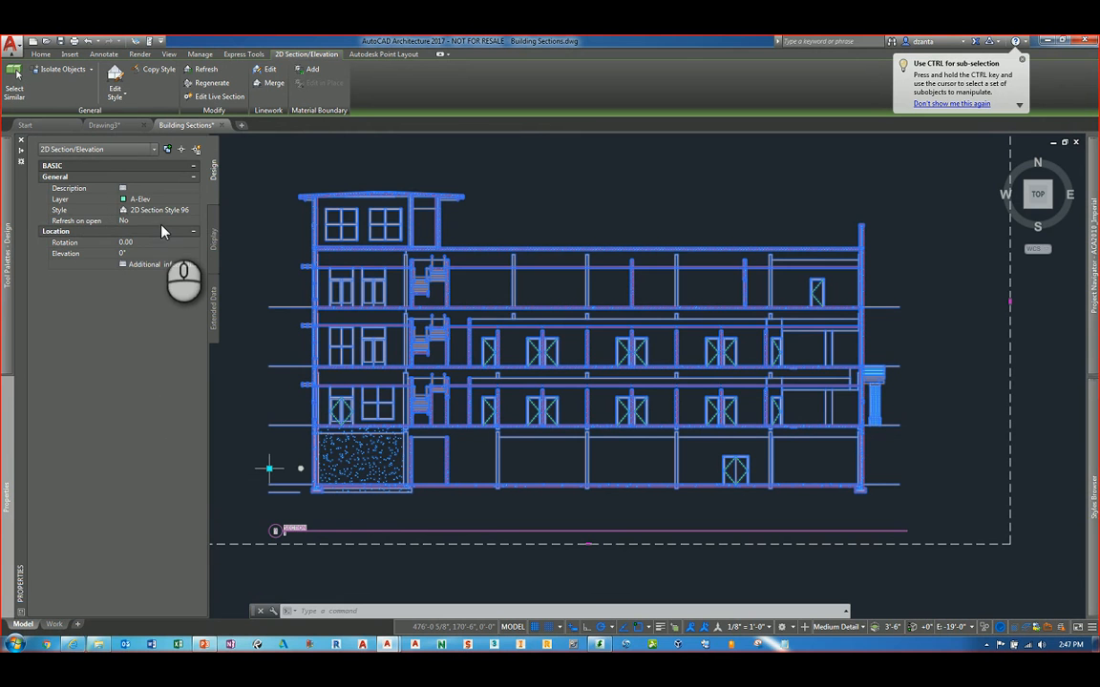
pyautogui.click(194, 221)
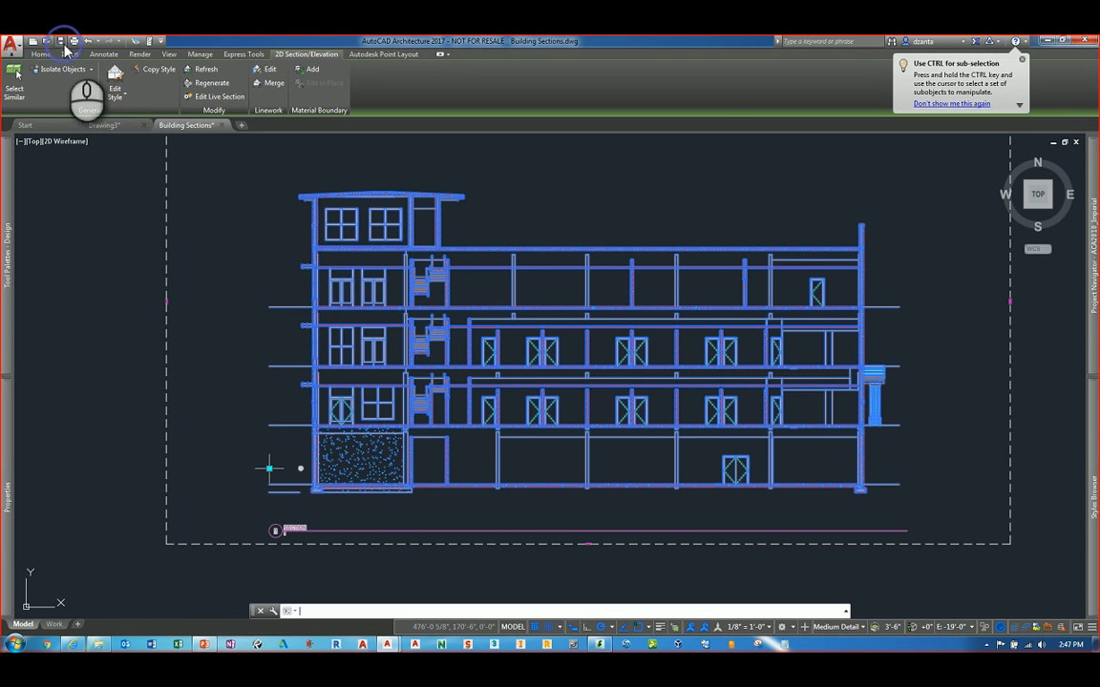
pyautogui.click(103, 53)
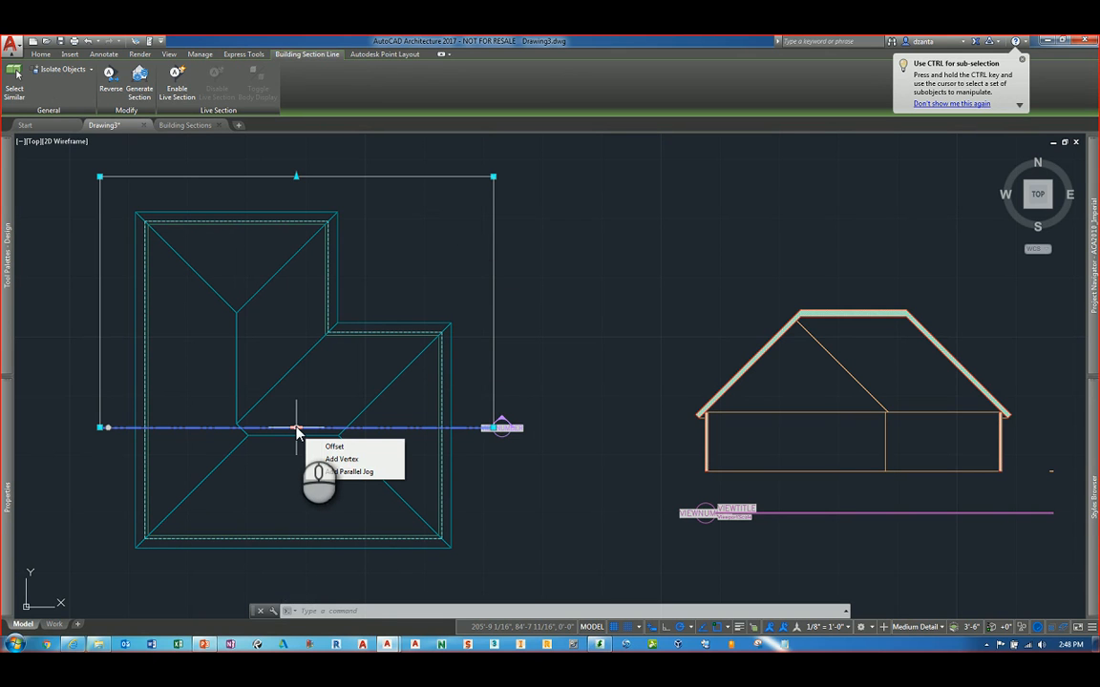
# Step: Add two parallel jogs to the section line and regenerate the section elevation
pyautogui.click(334, 447)
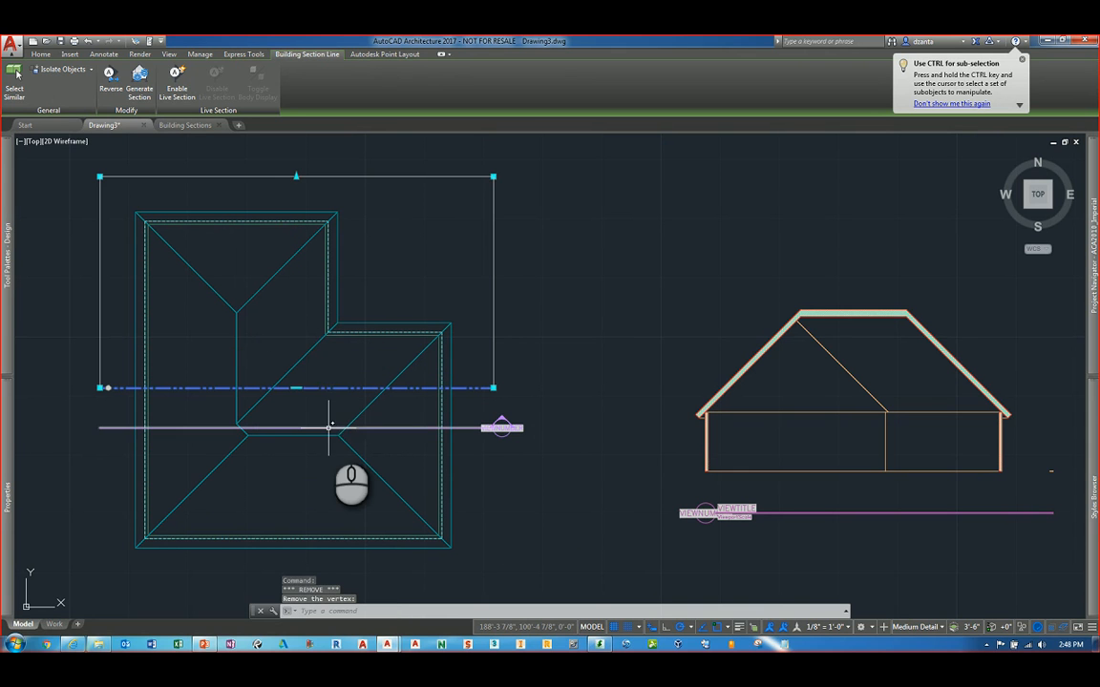
pyautogui.rightClick(298, 389)
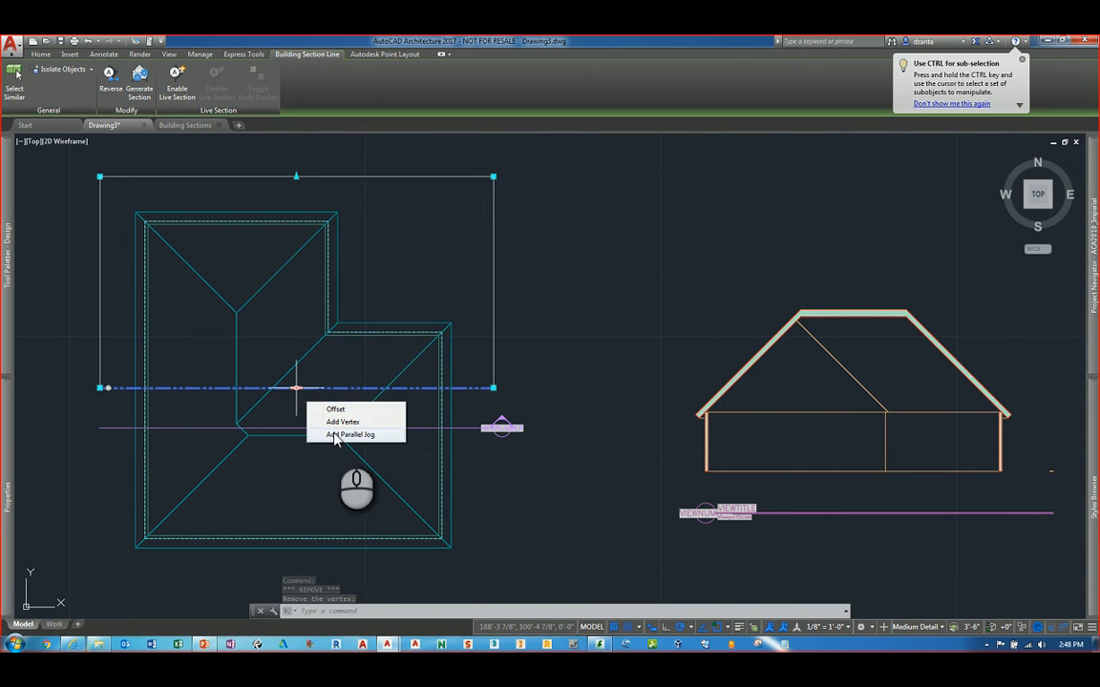
pyautogui.click(351, 435)
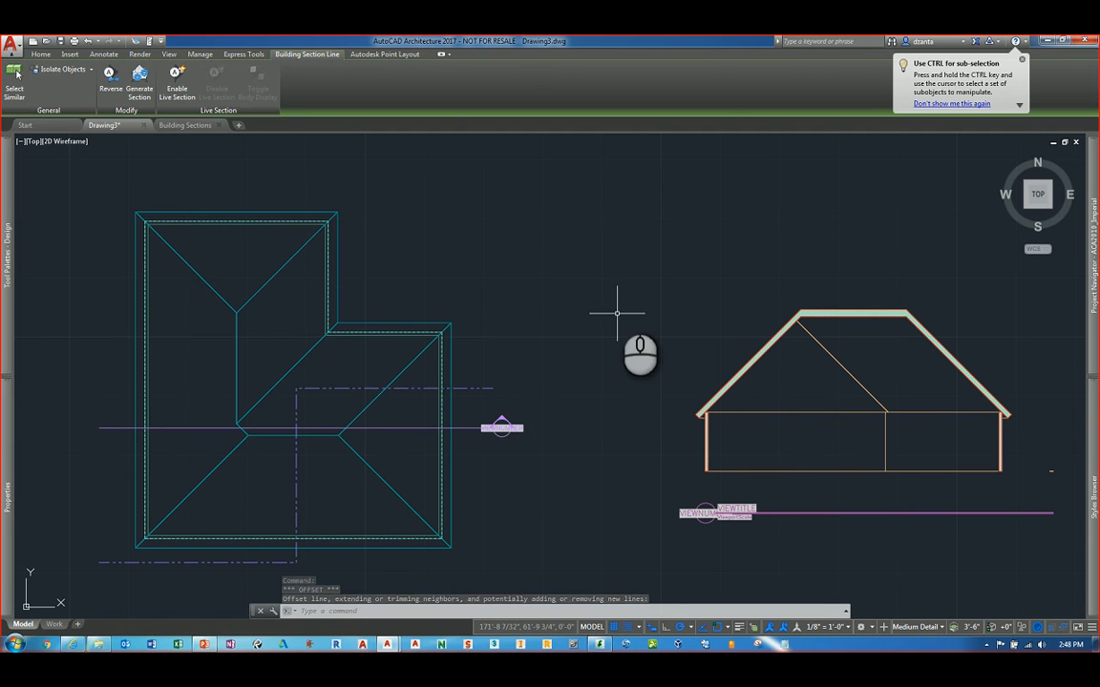
pyautogui.click(103, 54)
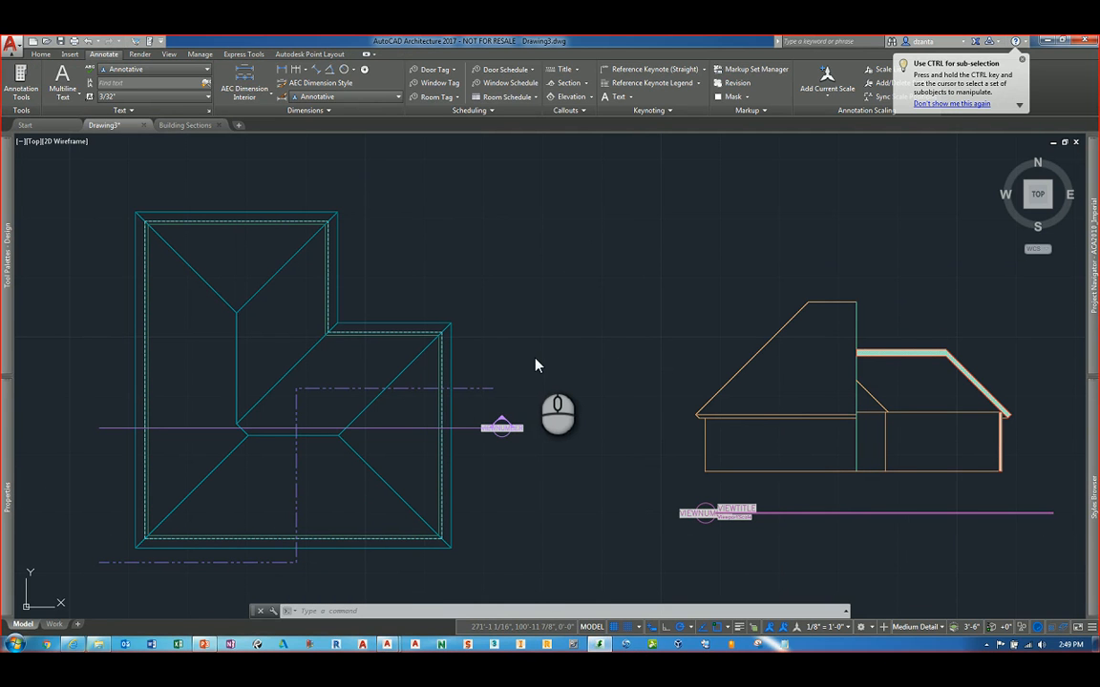
pyautogui.moveTo(550, 380)
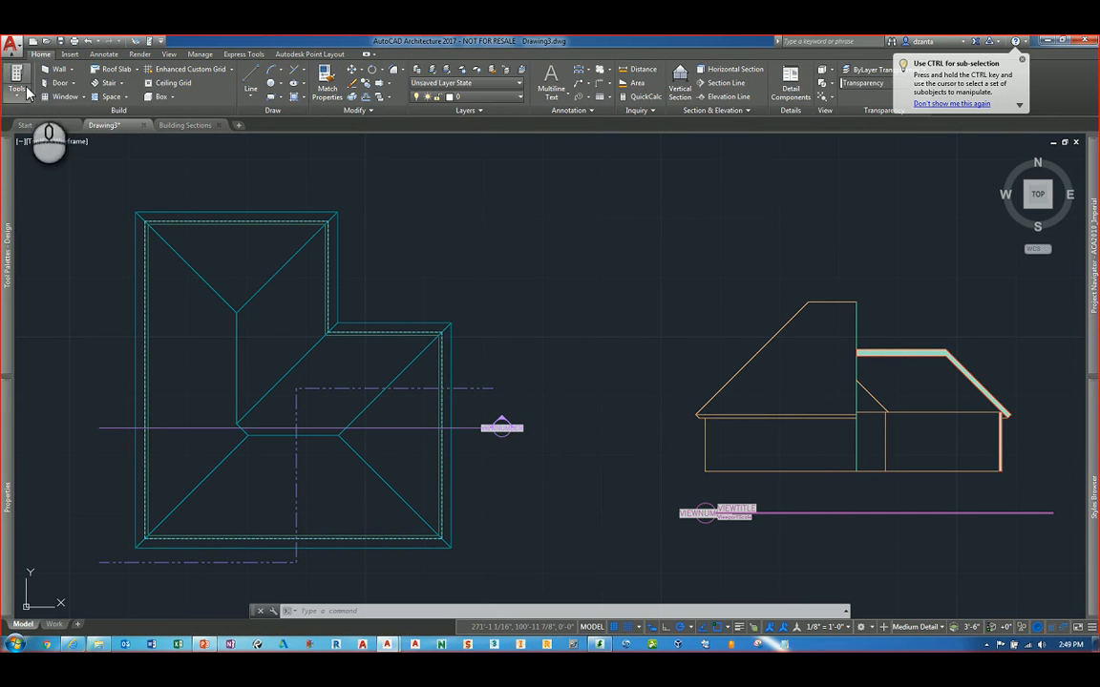
# Step: Bring up the Style Browser and expand its Object Type list
pyautogui.click(17, 88)
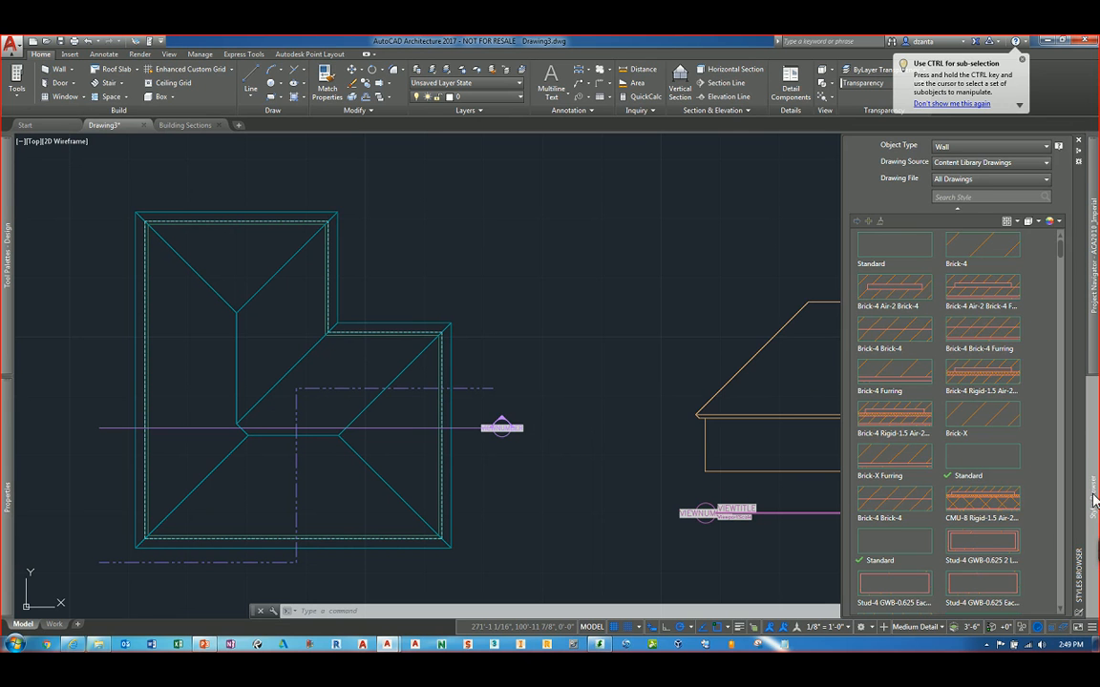
pyautogui.moveTo(1084, 443)
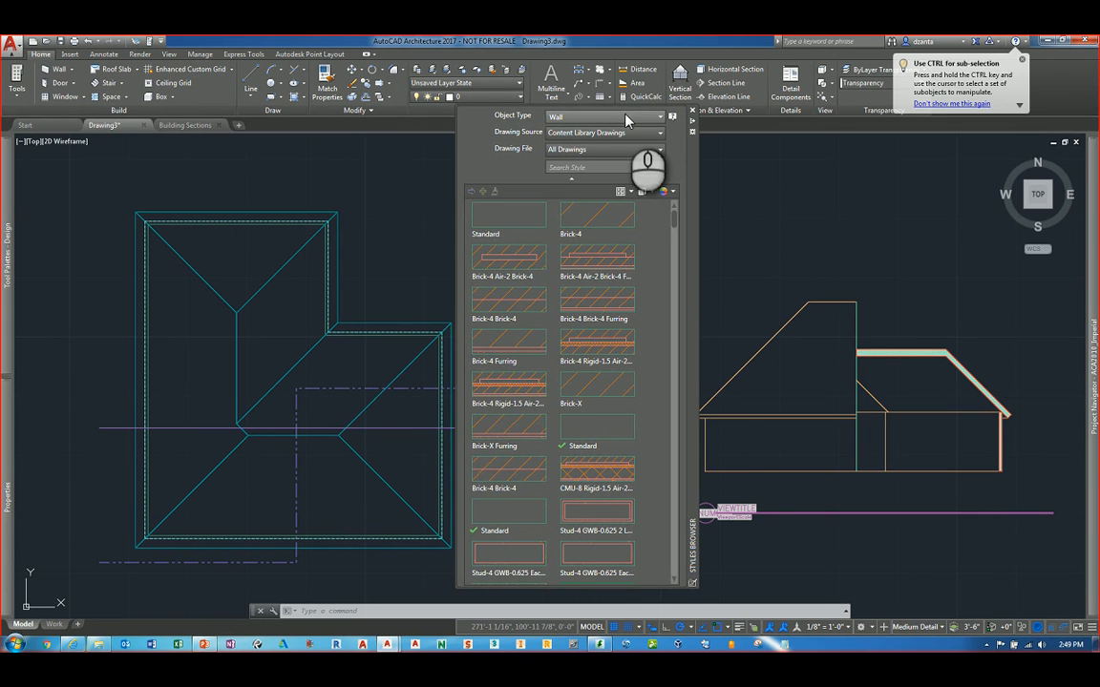
pyautogui.click(658, 117)
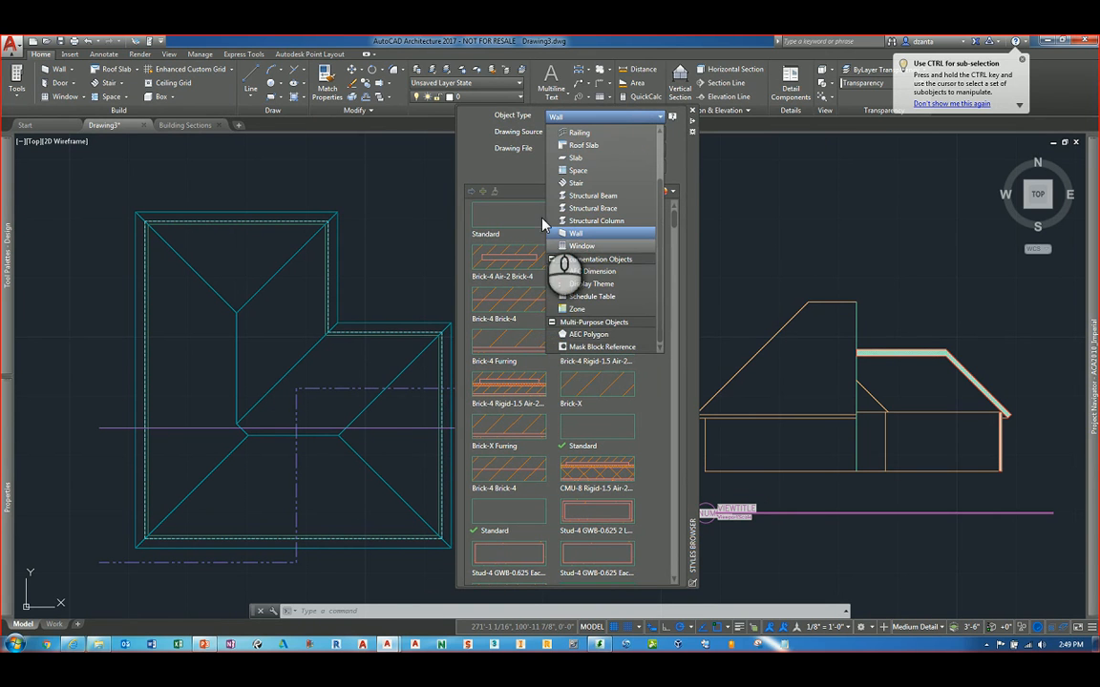
# Step: Keep Wall as the object type and expand the Drawing File source list
pyautogui.click(576, 233)
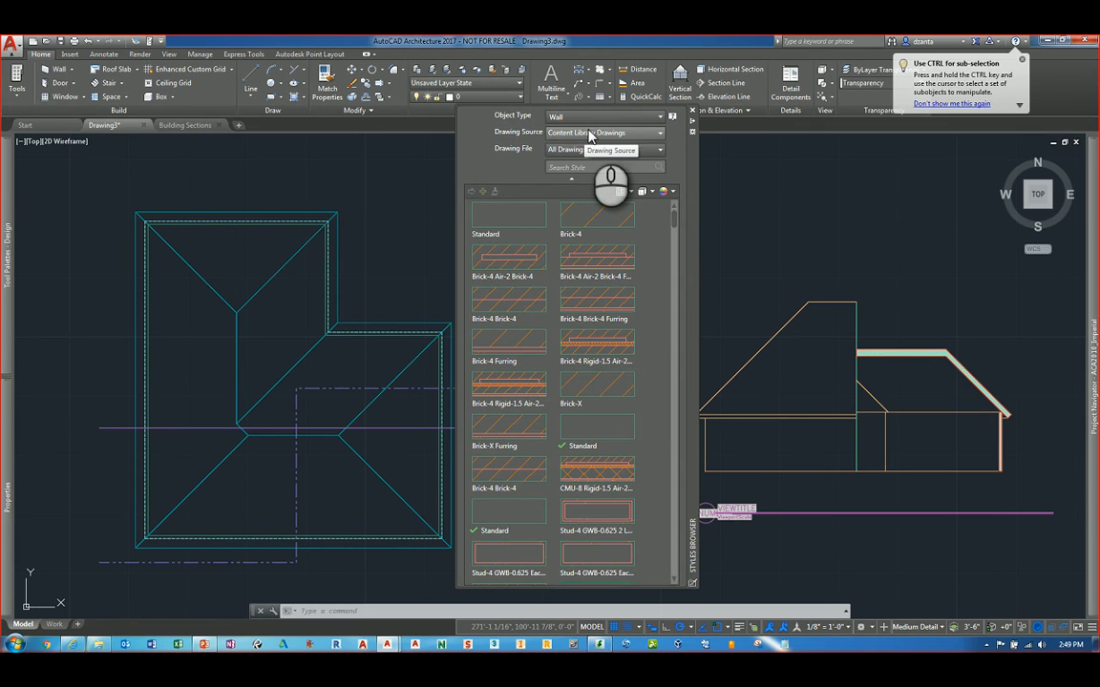
pyautogui.click(659, 133)
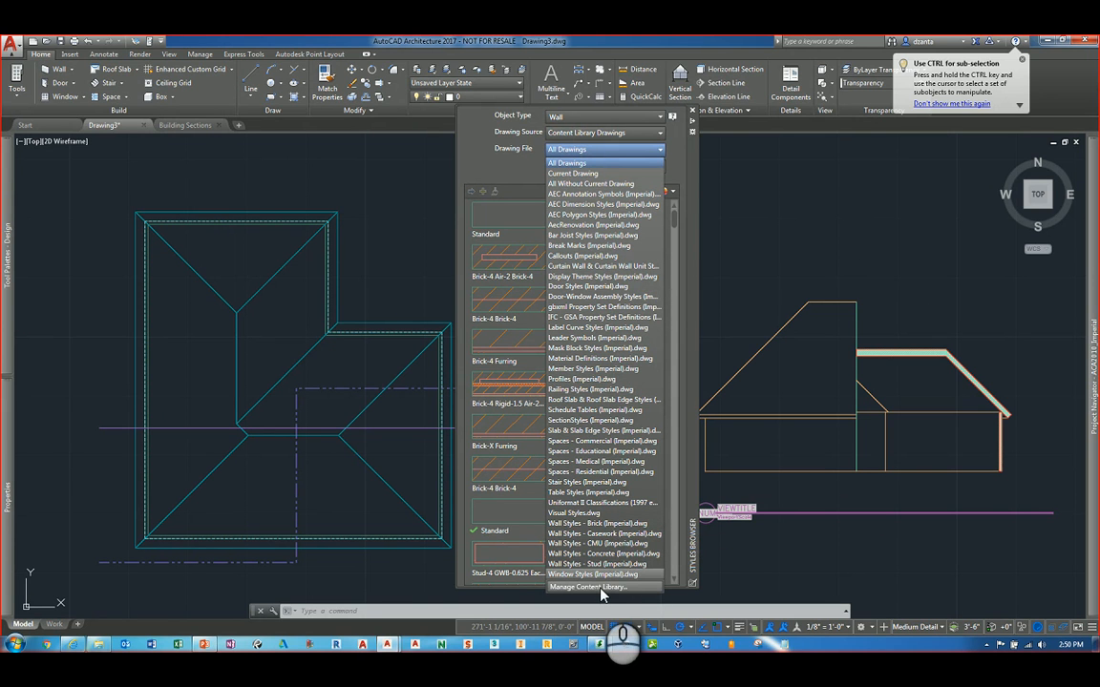
# Step: Manage the content library and browse its Label Curve and Mask Block style entries
pyautogui.click(588, 588)
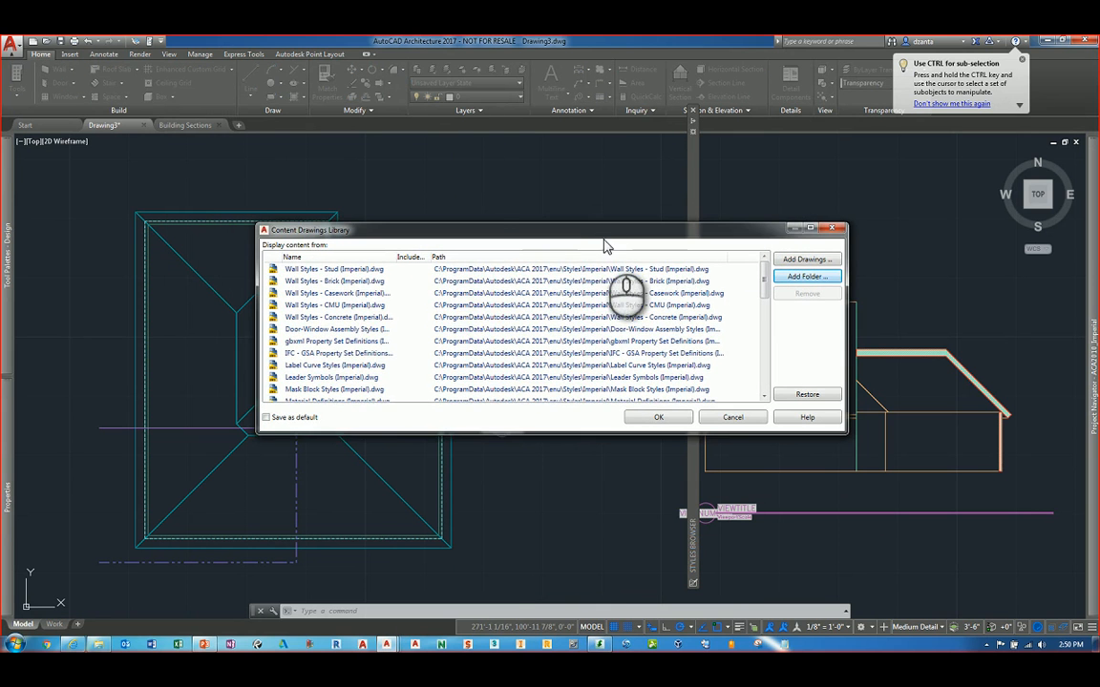
pyautogui.click(359, 367)
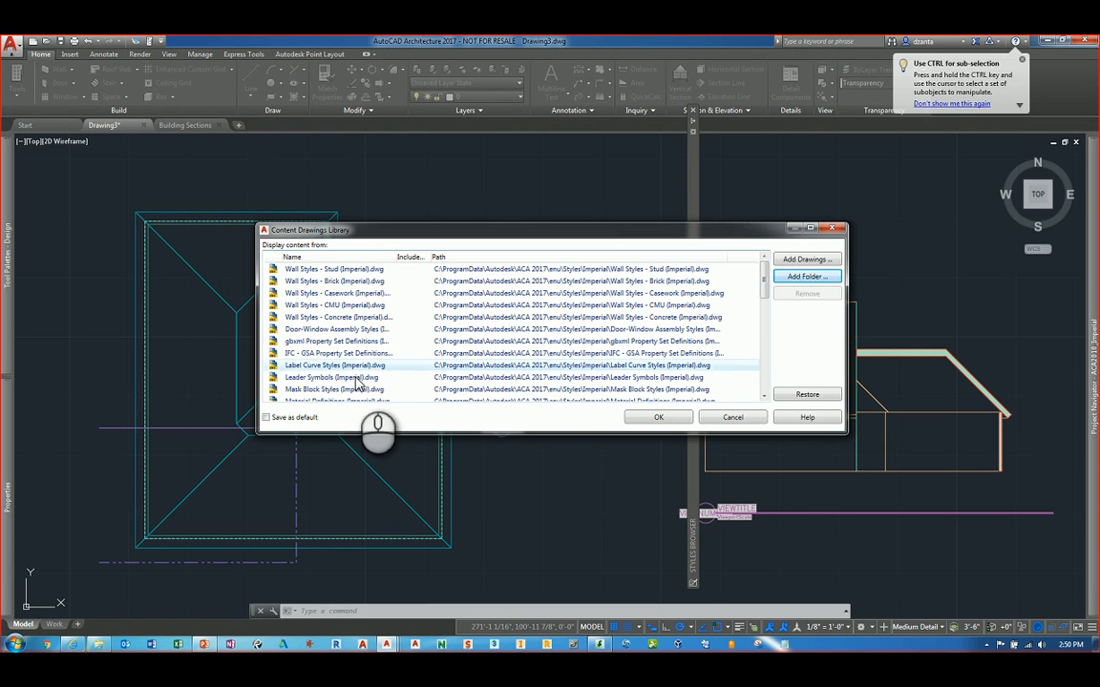
pyautogui.click(359, 389)
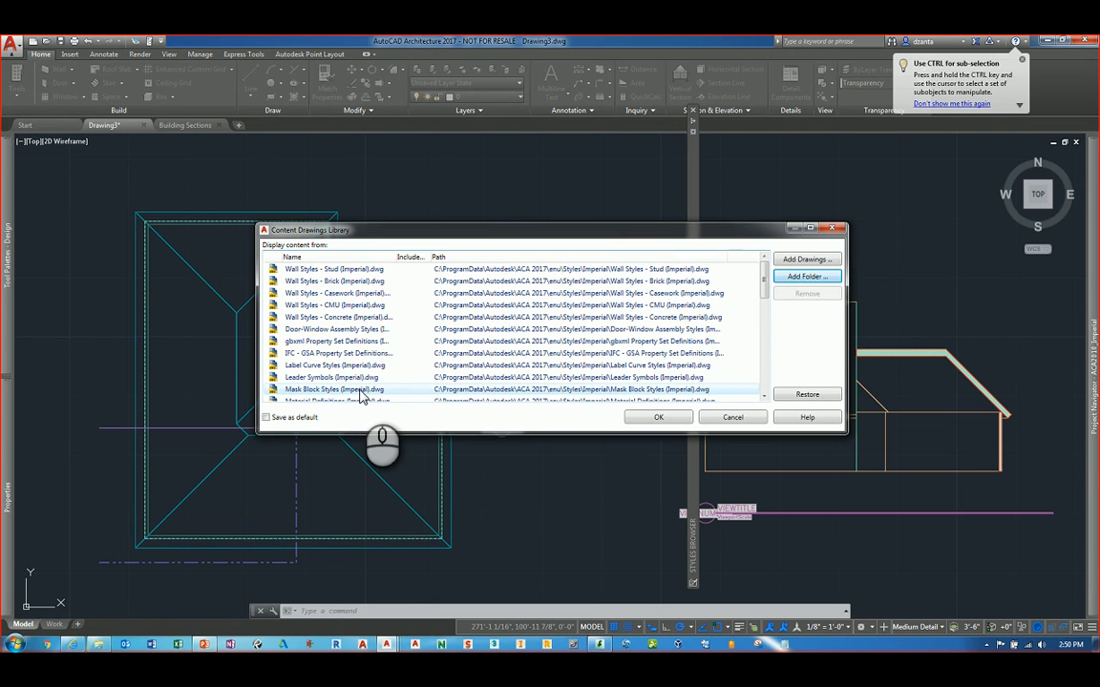
pyautogui.click(362, 364)
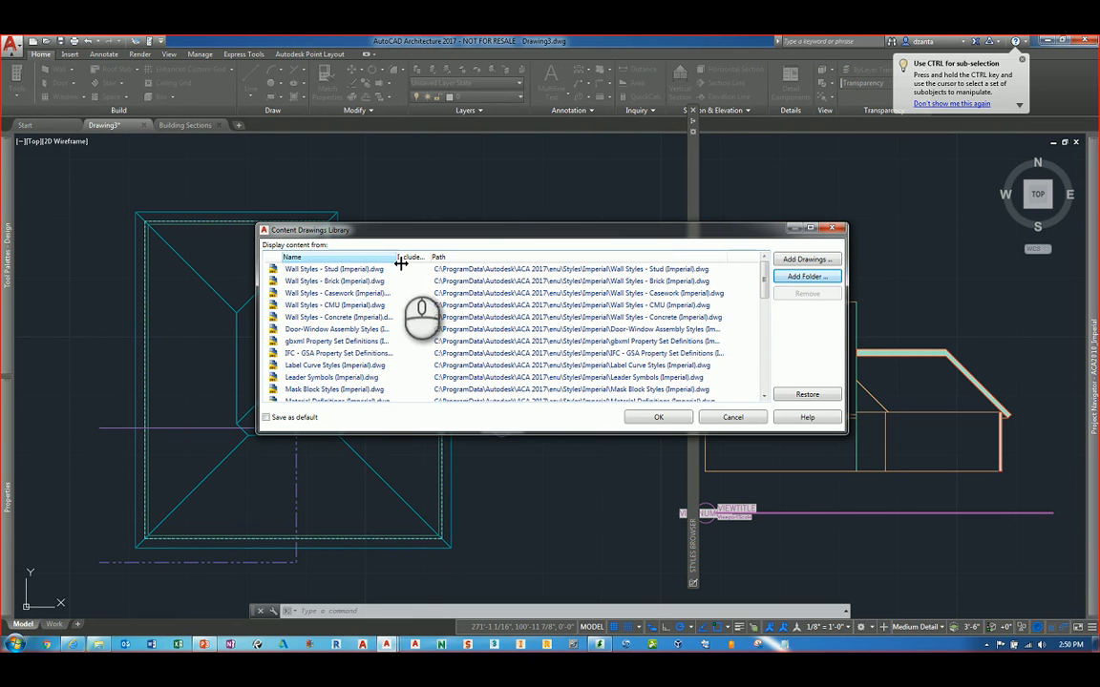
# Step: Add the Display Theme Styles and Bar Joist Styles drawings as library sources
pyautogui.click(805, 260)
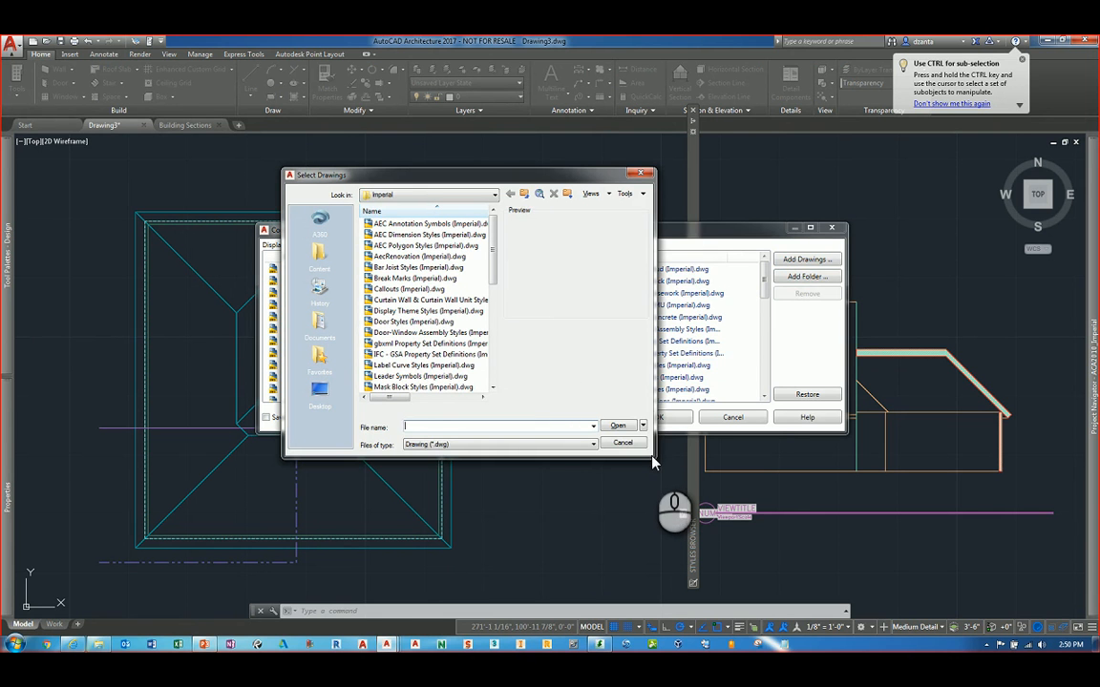
pyautogui.click(428, 309)
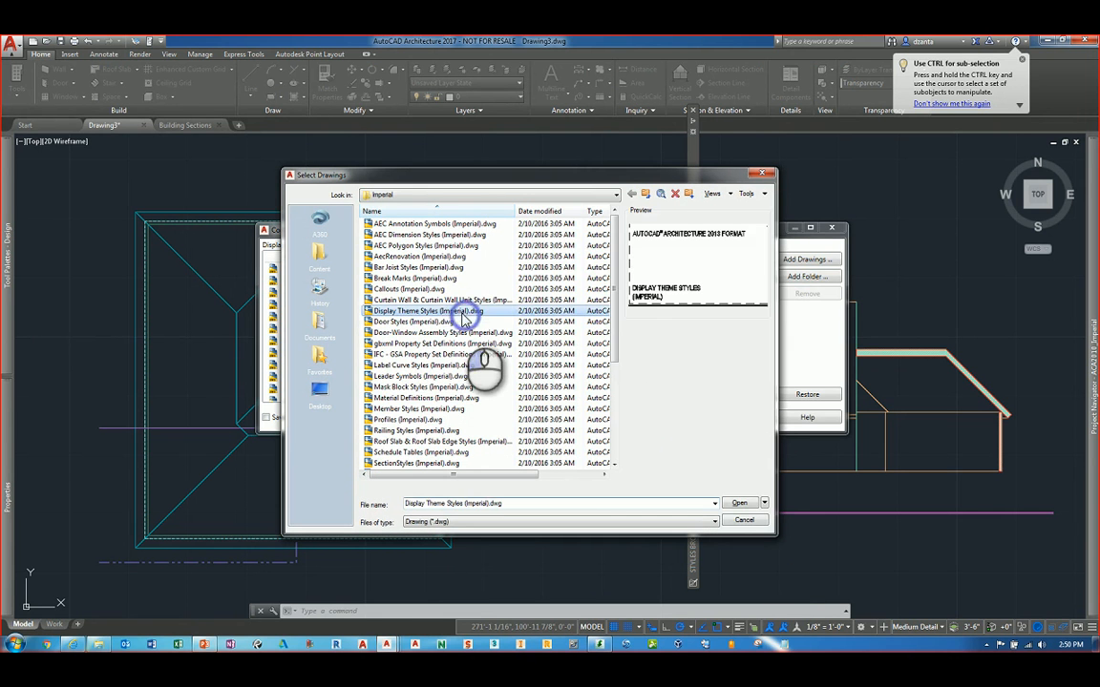
pyautogui.click(418, 268)
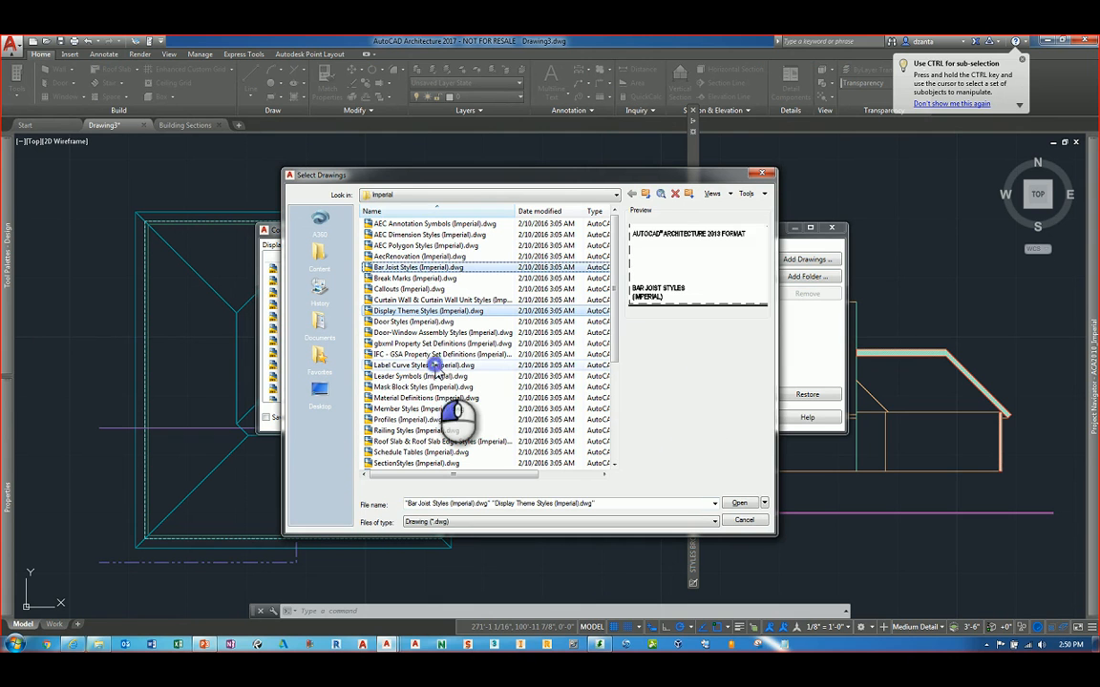
pyautogui.click(423, 364)
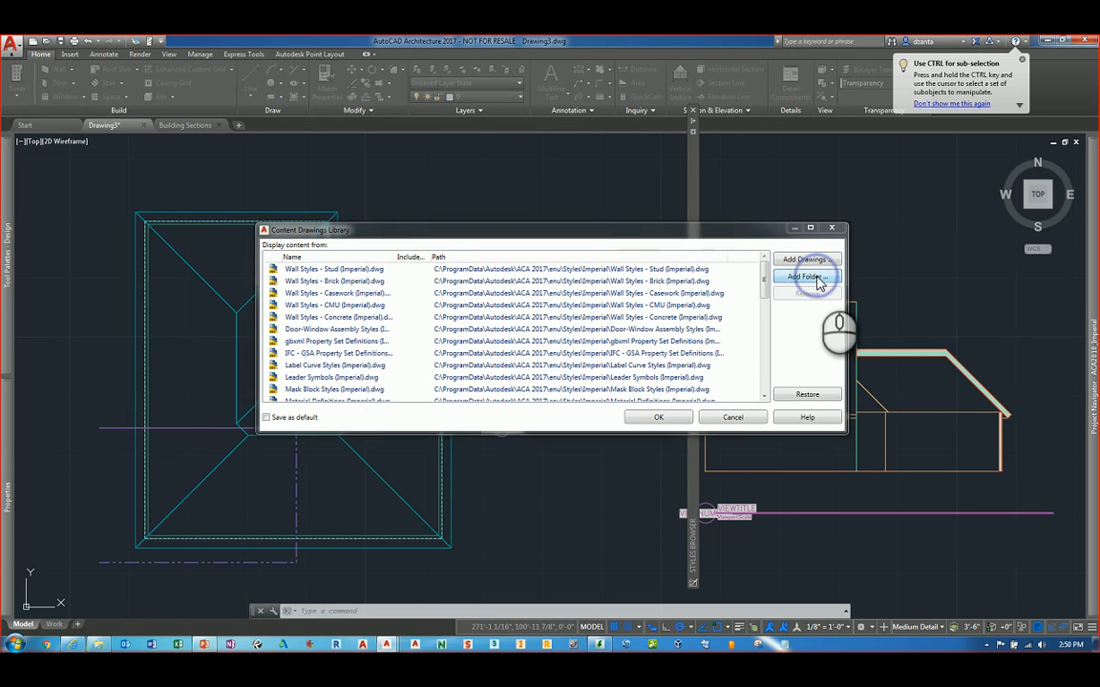
pyautogui.click(805, 277)
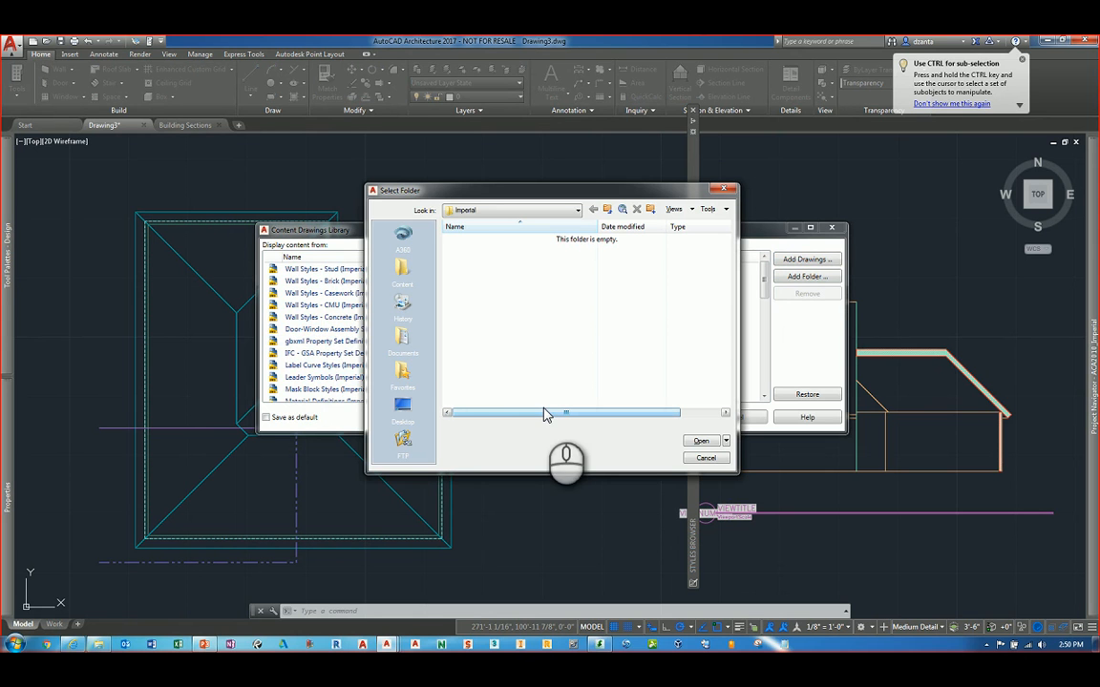
pyautogui.click(592, 209)
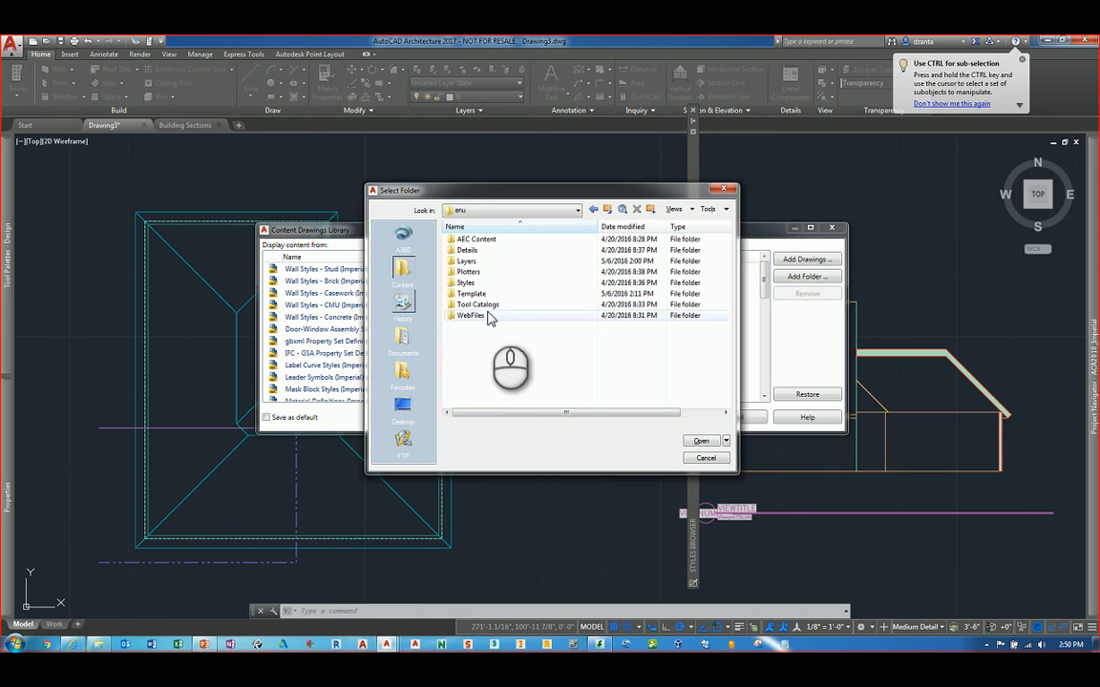
pyautogui.doubleClick(466, 282)
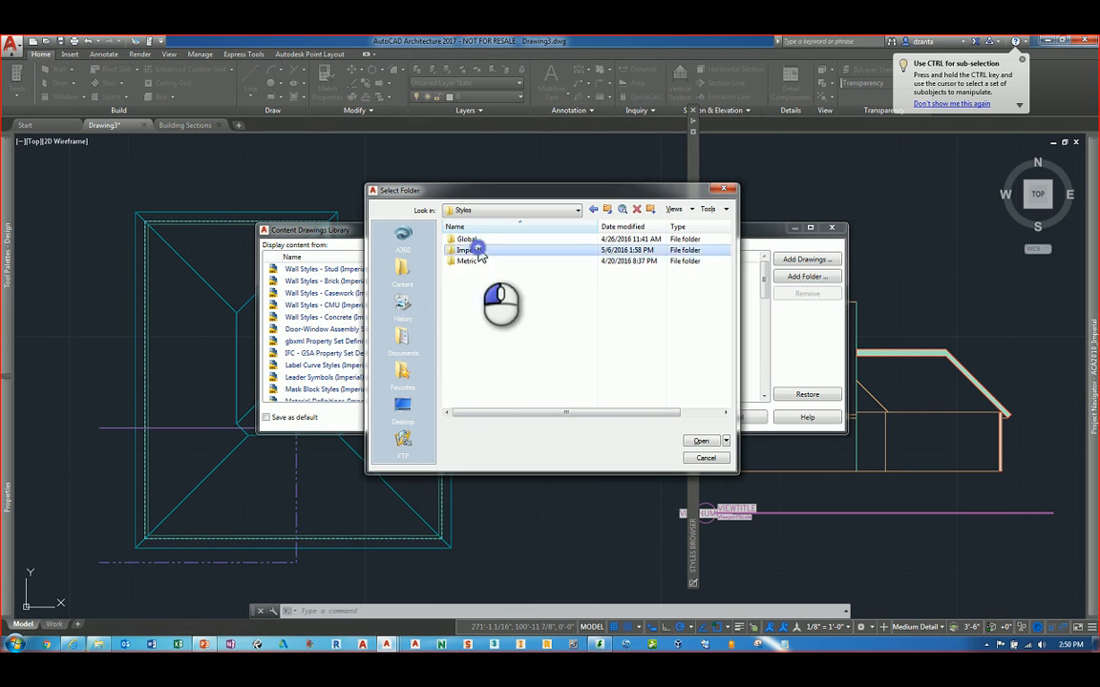
pyautogui.doubleClick(467, 250)
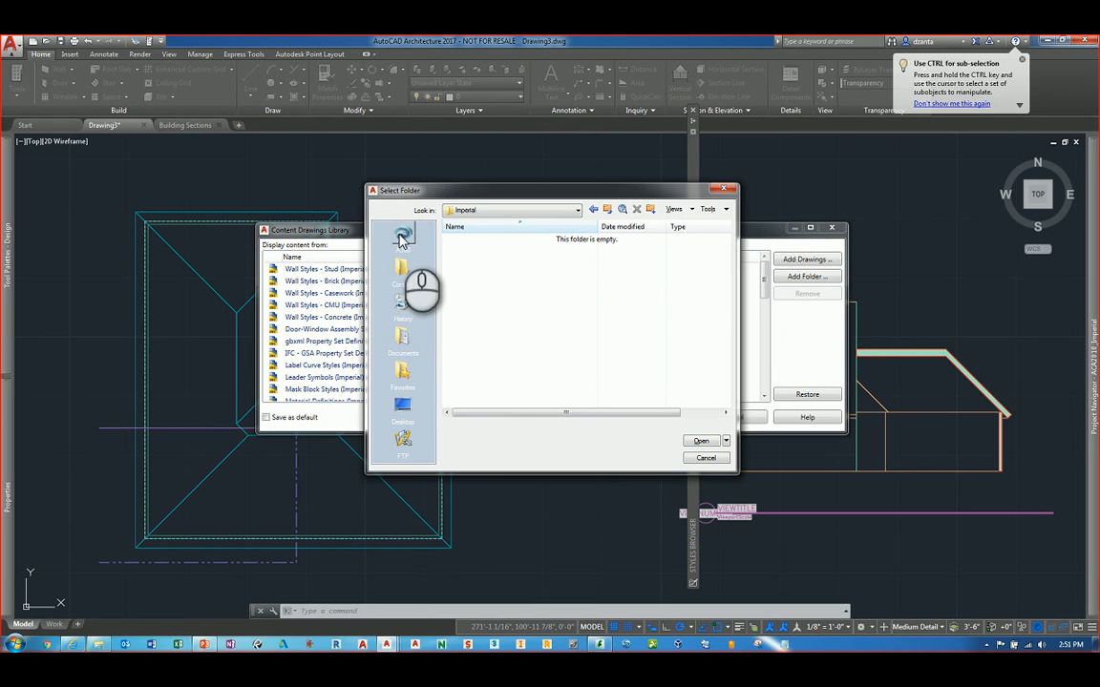
pyautogui.click(401, 237)
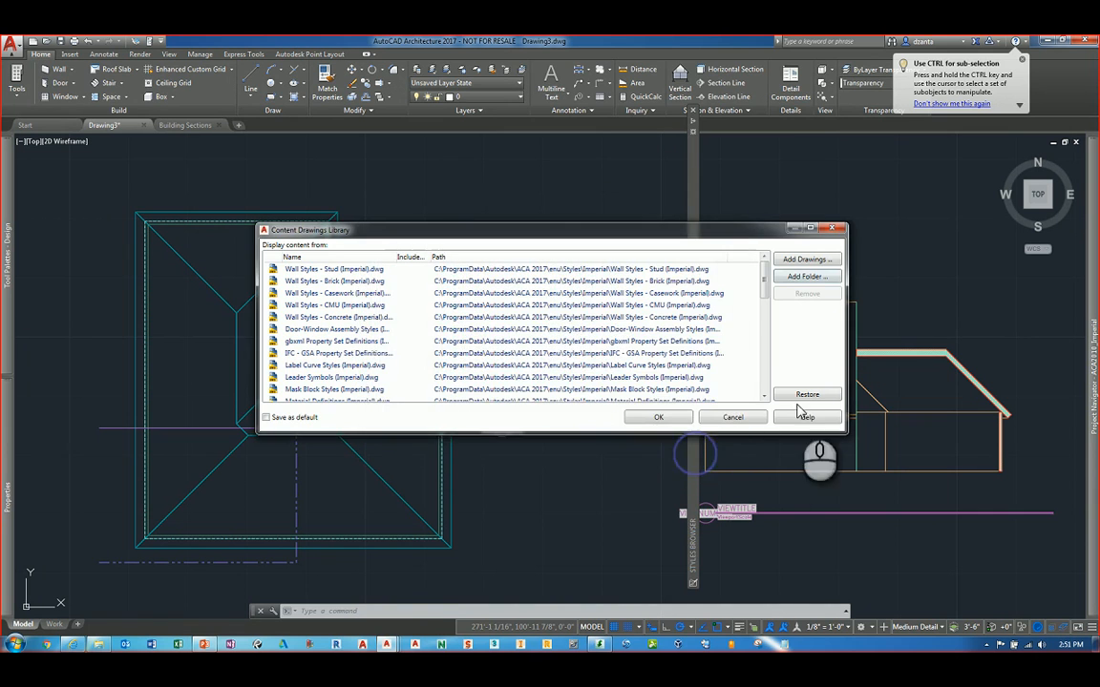
pyautogui.click(733, 416)
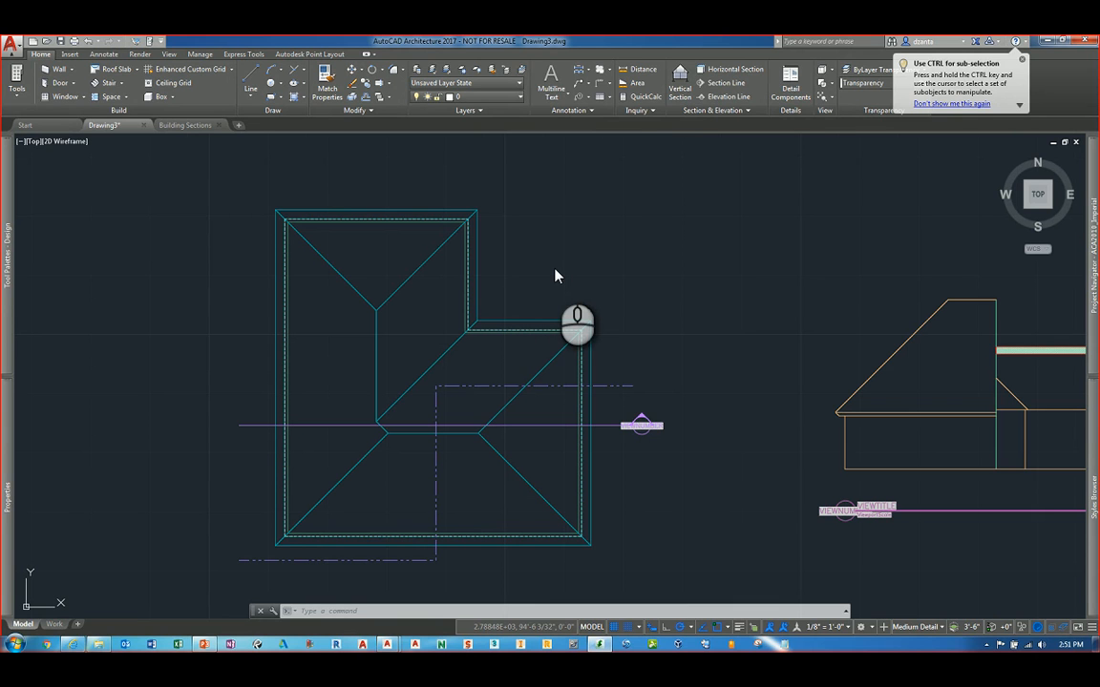
pyautogui.moveTo(573, 259)
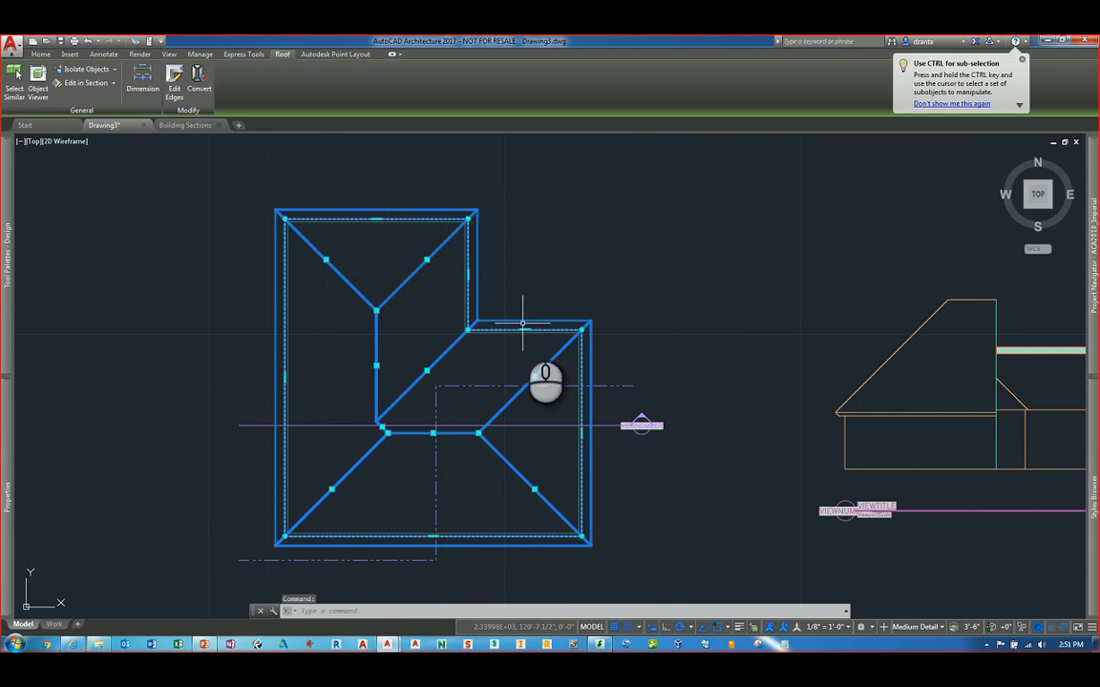
# Step: Add a vertex to the roof's corner edge and convert that edge to an arc
pyautogui.rightClick(525, 329)
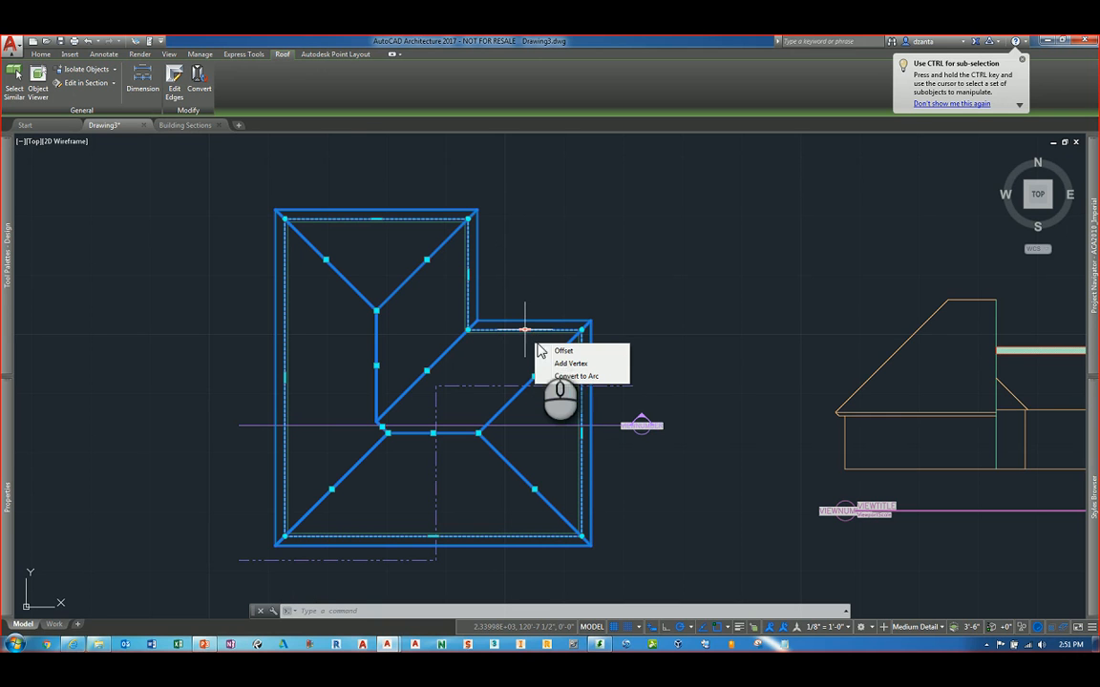
pyautogui.click(565, 351)
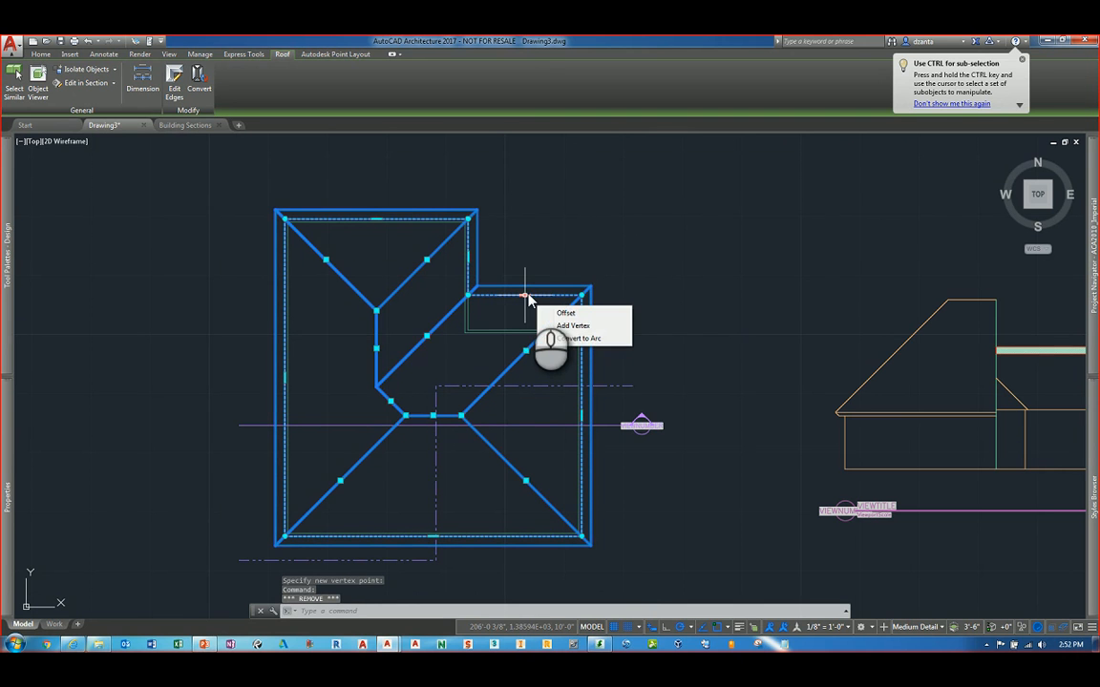
pyautogui.click(582, 338)
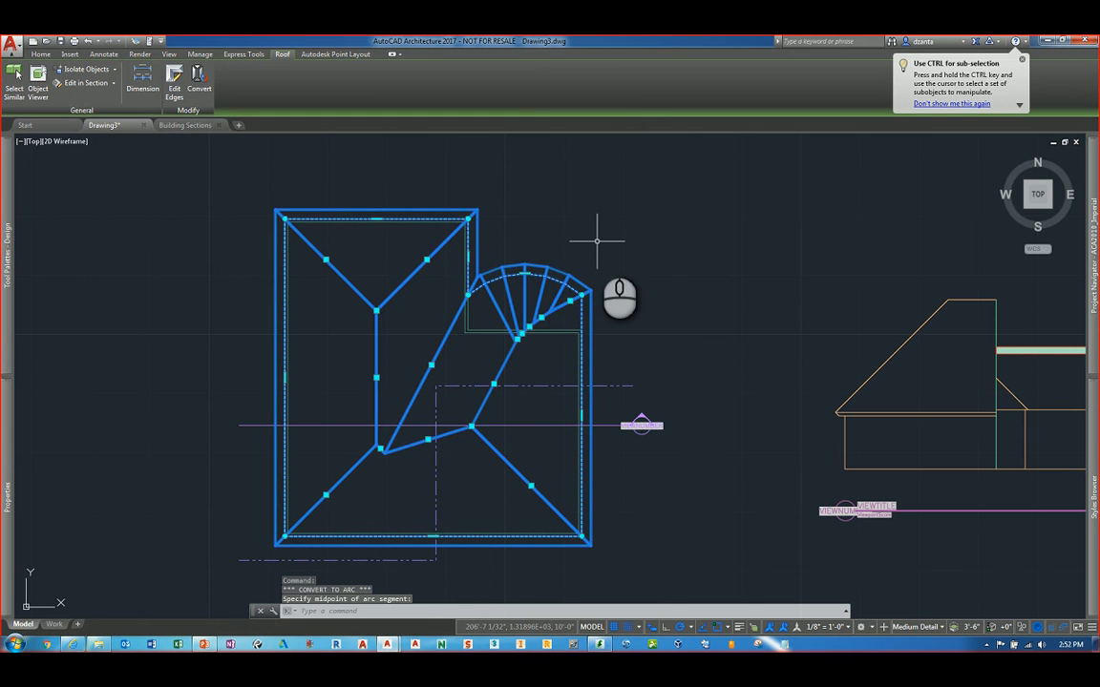
pyautogui.moveTo(525, 277)
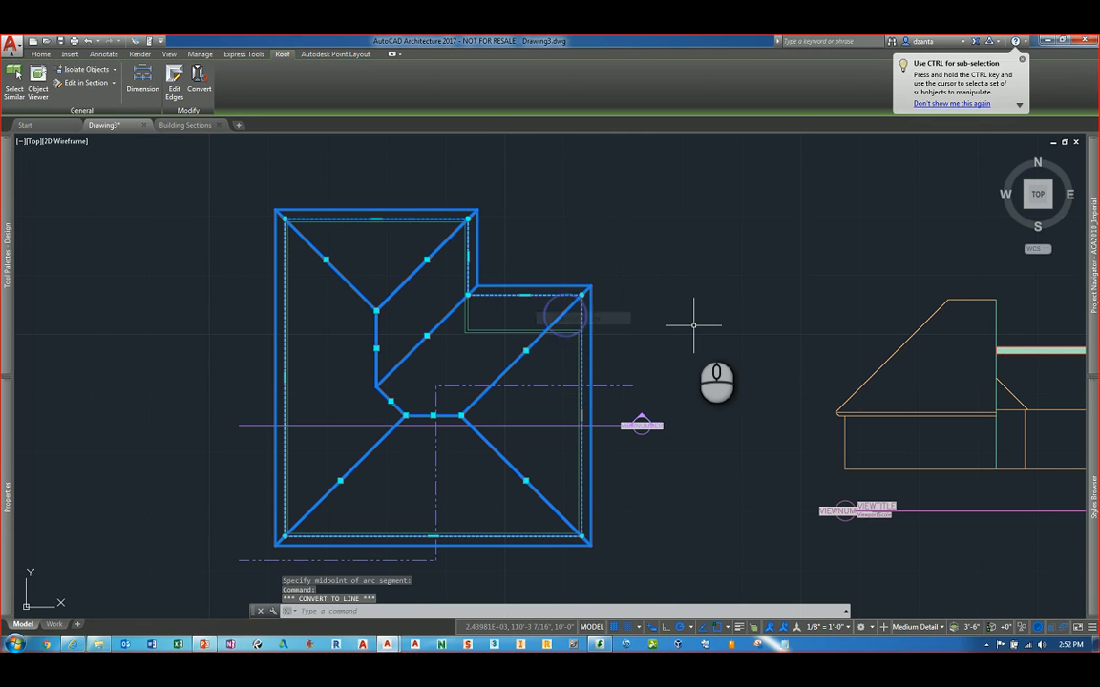
pyautogui.moveTo(677, 321)
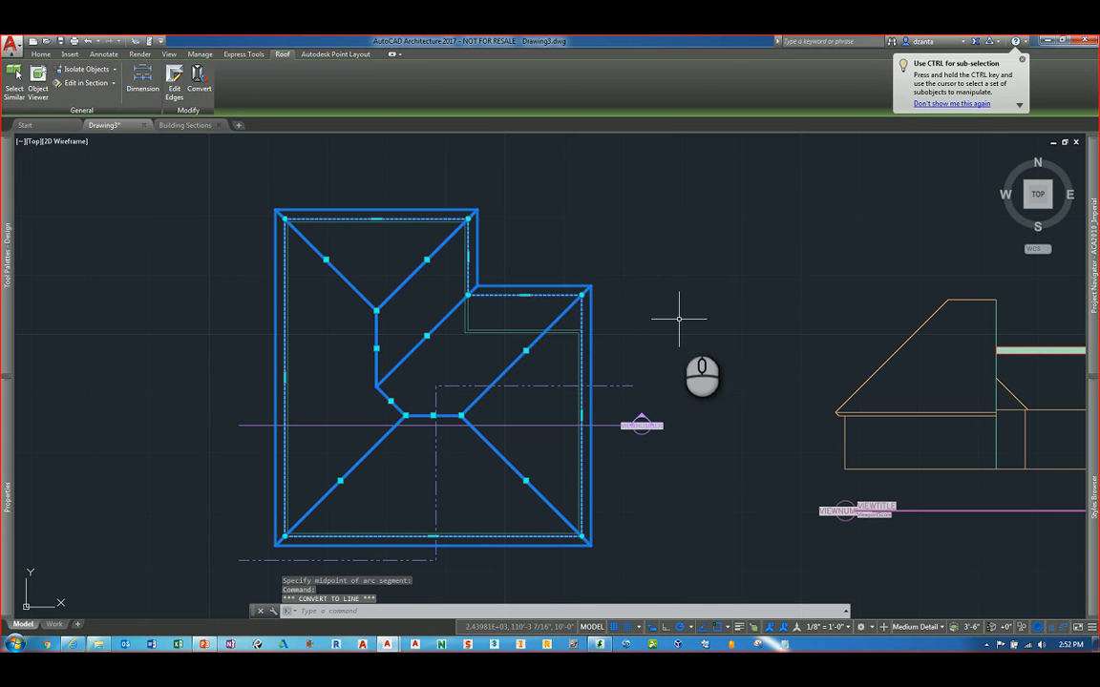
pyautogui.moveTo(360, 275)
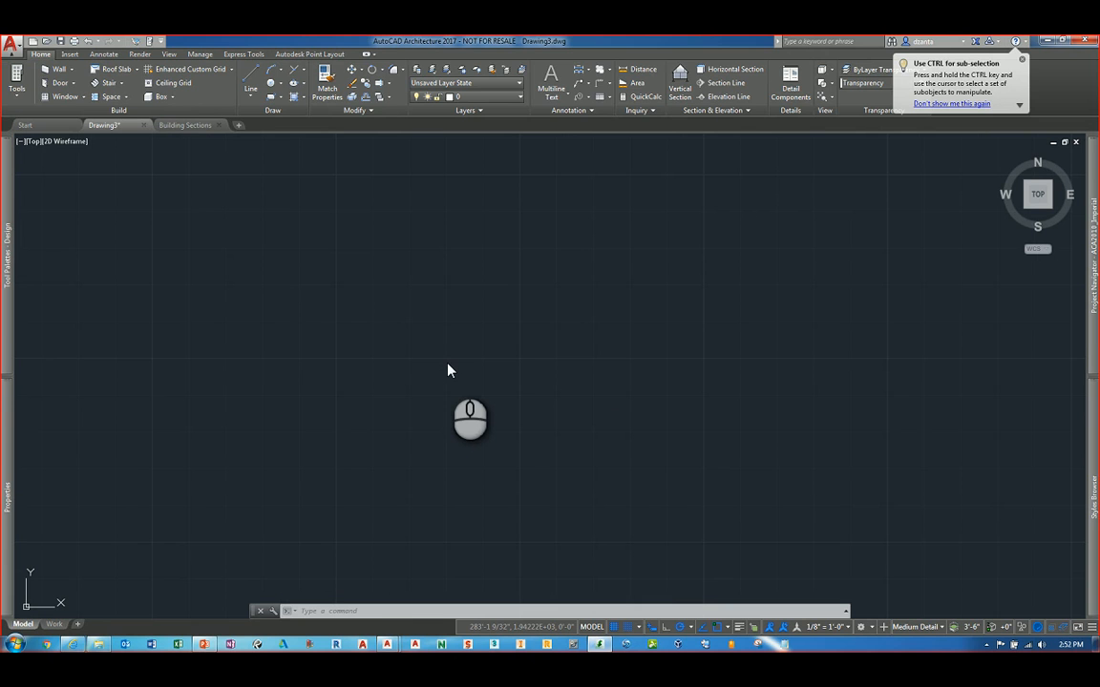
pyautogui.moveTo(466, 367)
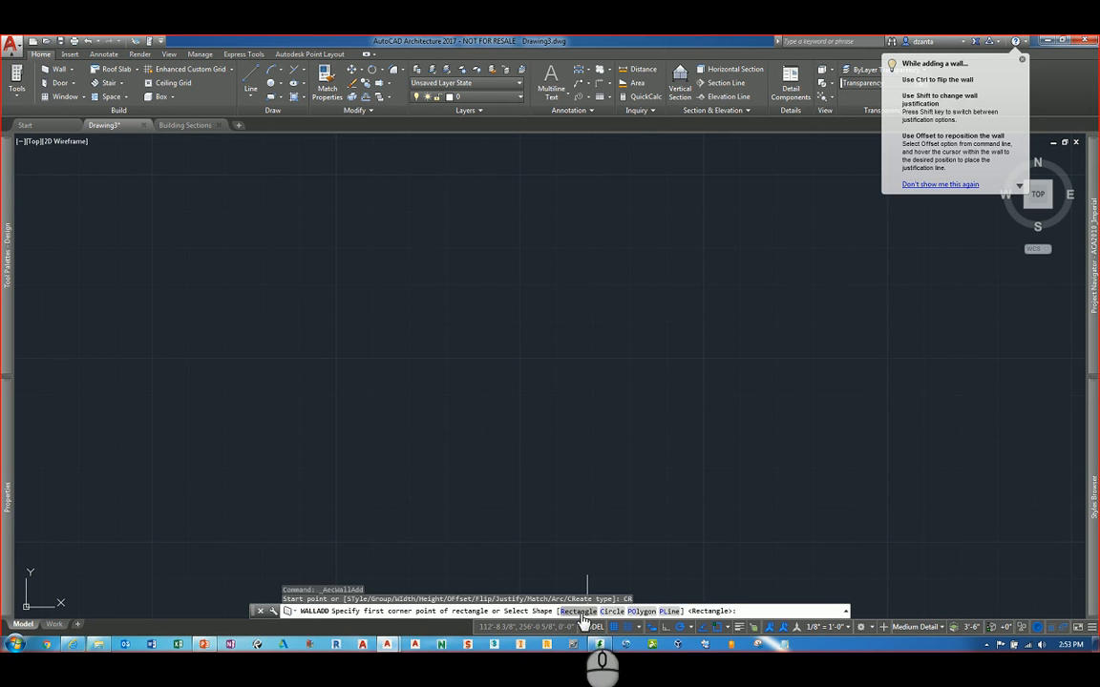
pyautogui.moveTo(664, 611)
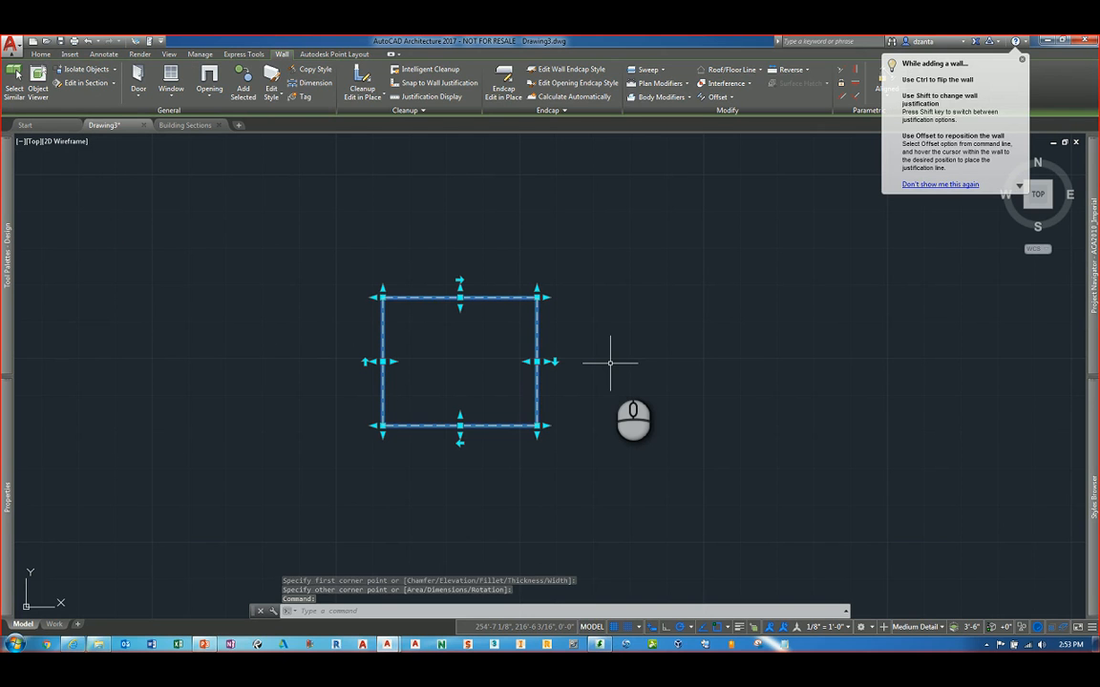
pyautogui.moveTo(609, 325)
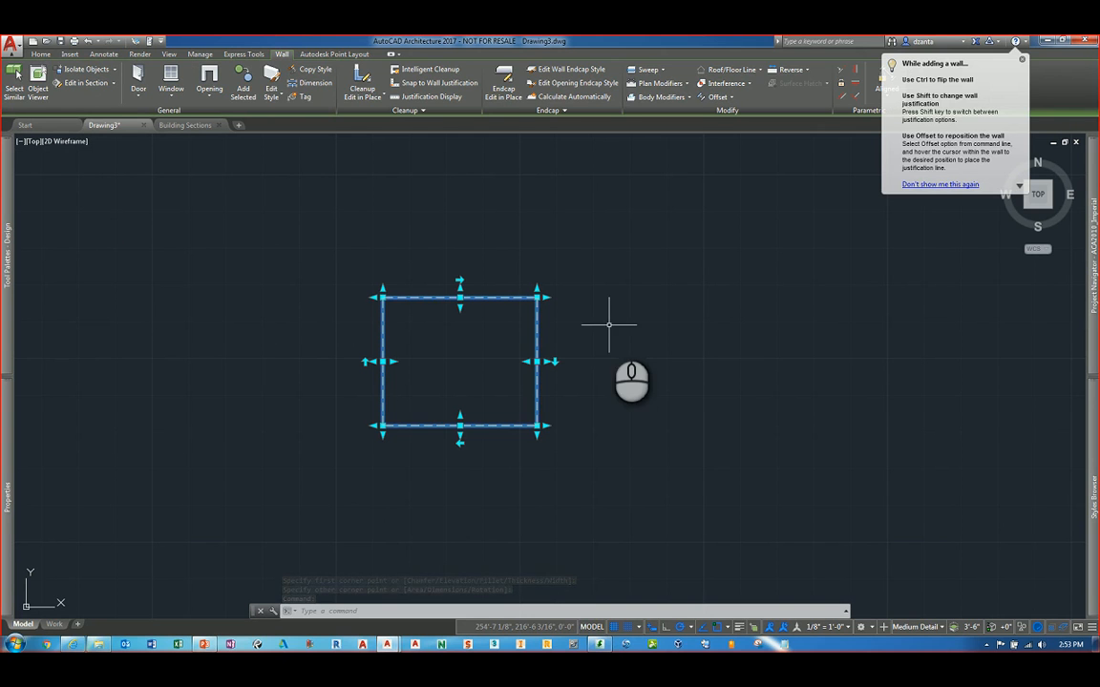
pyautogui.moveTo(374, 248)
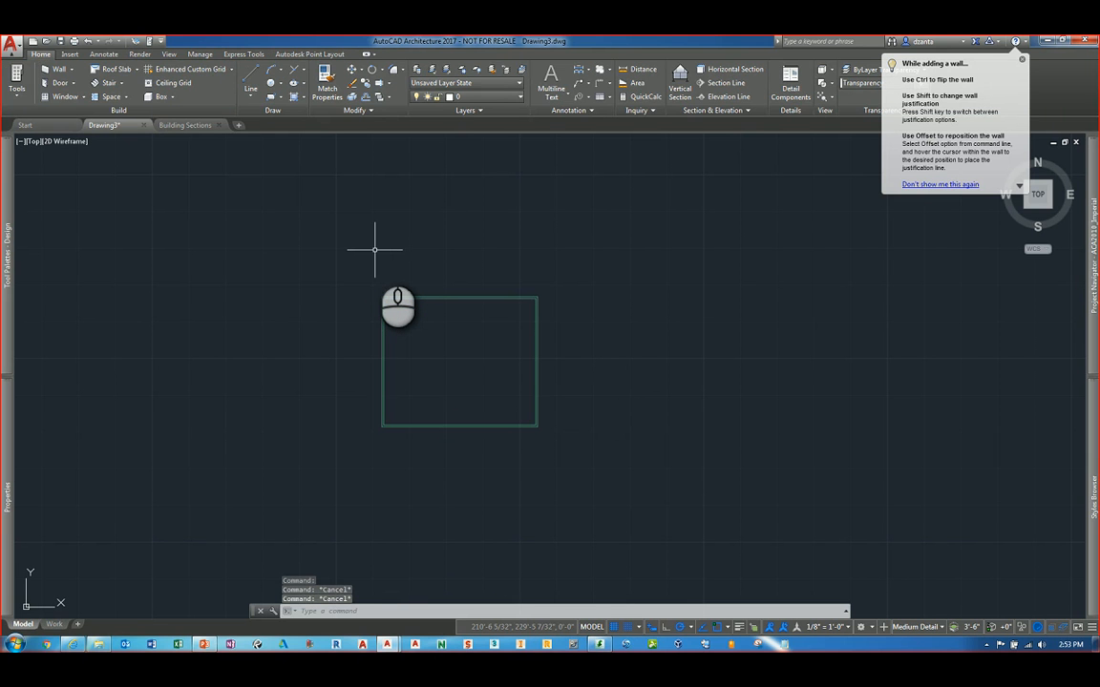
pyautogui.moveTo(158, 248)
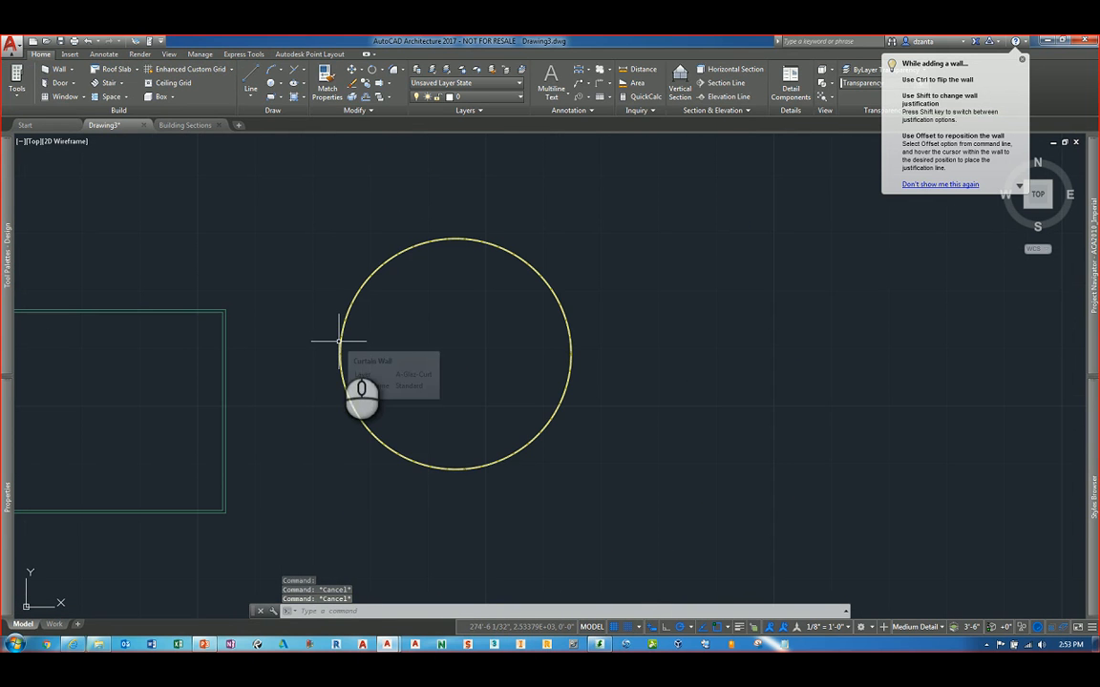
pyautogui.moveTo(249, 310)
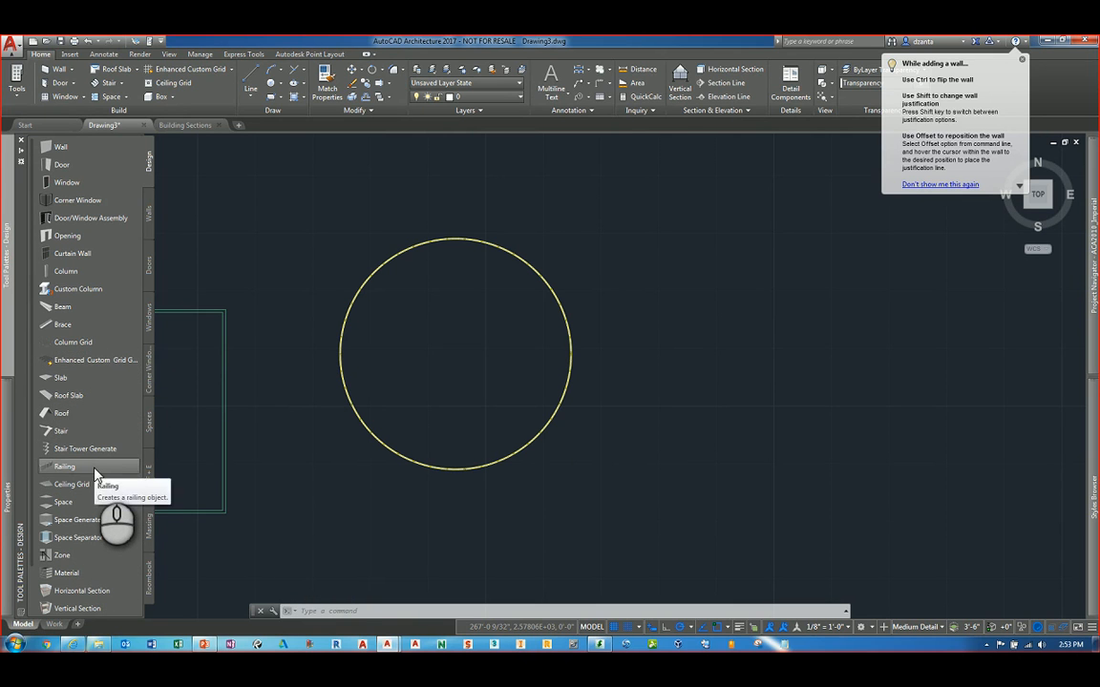
# Step: Start a polygon railing and make it inscribed in its circle
pyautogui.click(65, 465)
pyautogui.write('PO')
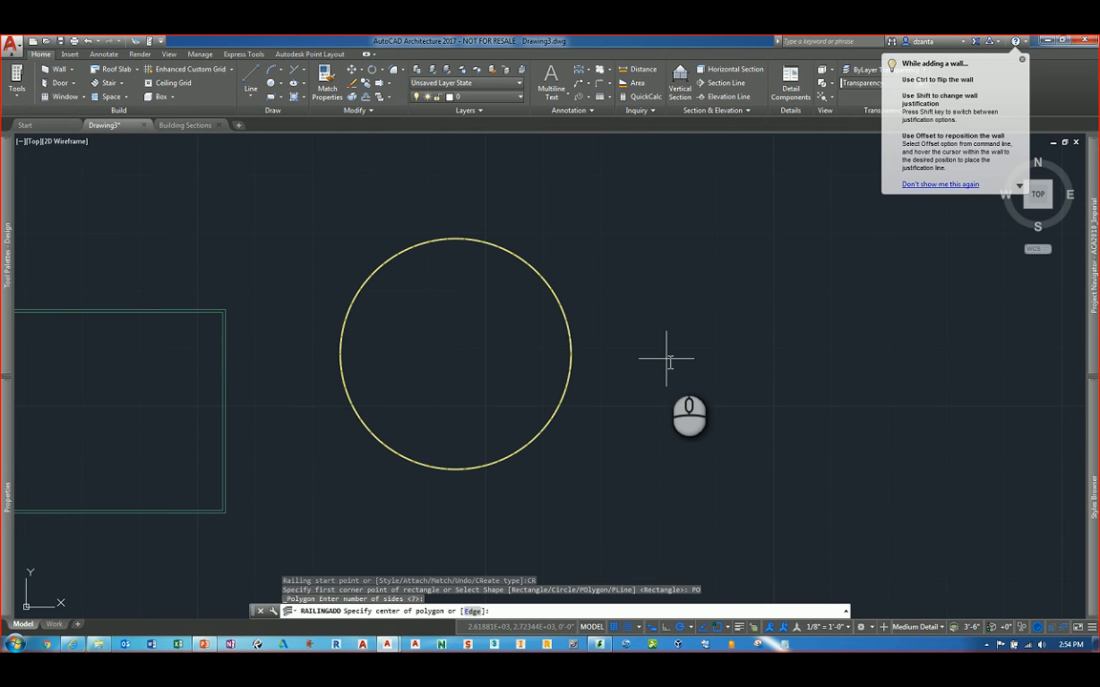
pyautogui.moveTo(710, 313)
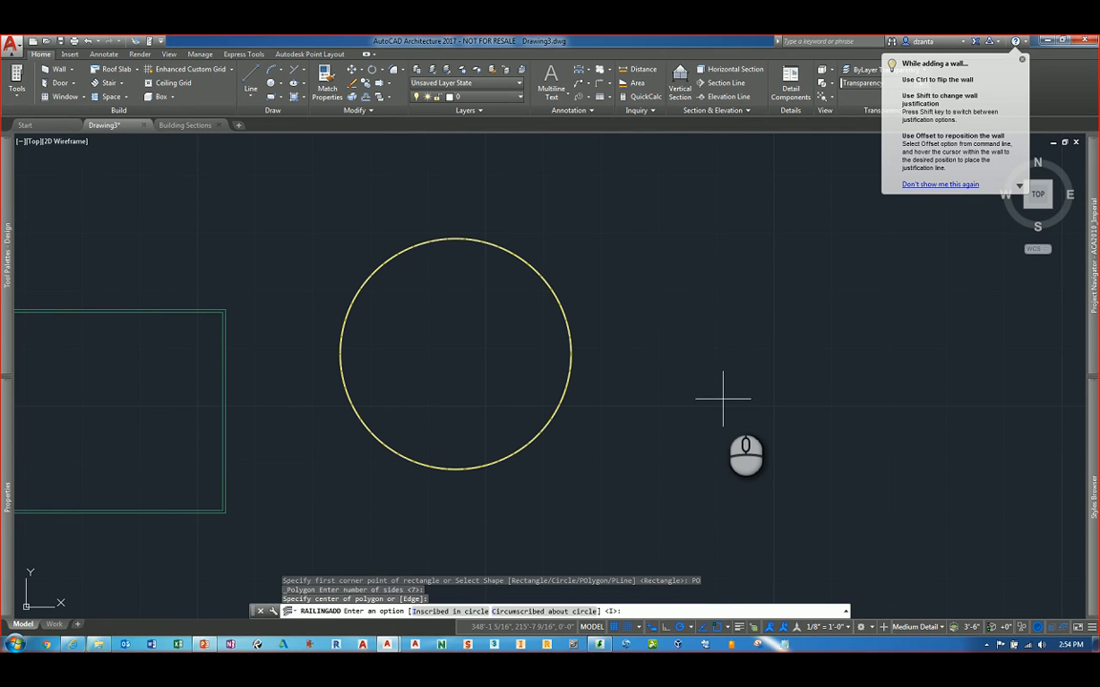
pyautogui.click(722, 399)
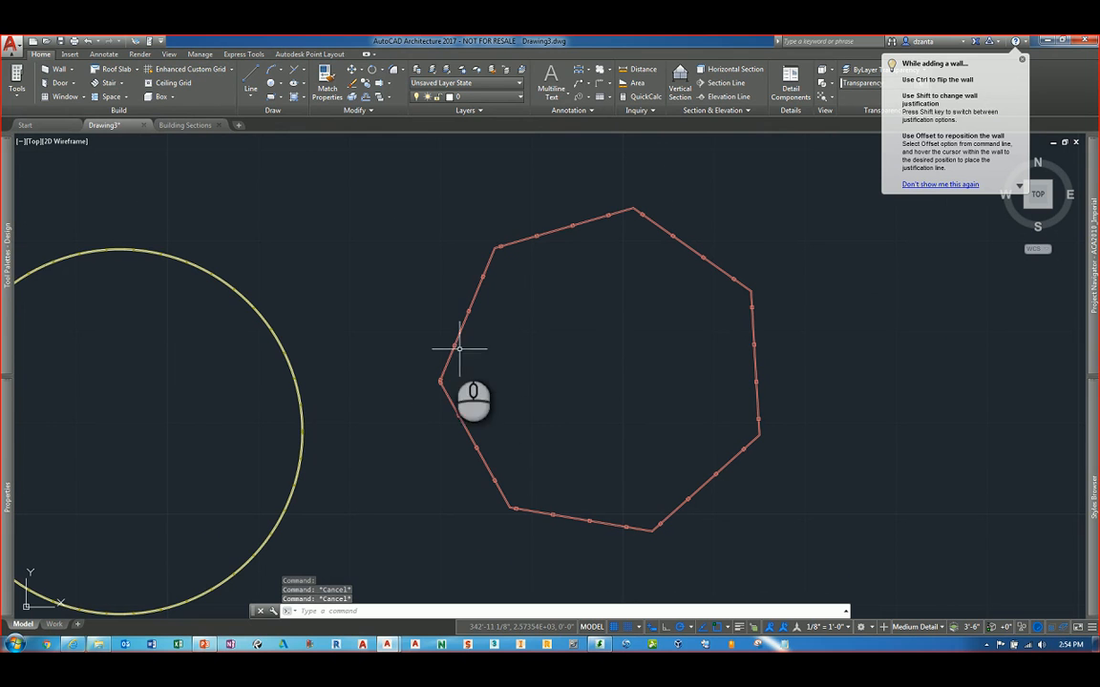
pyautogui.moveTo(317, 275)
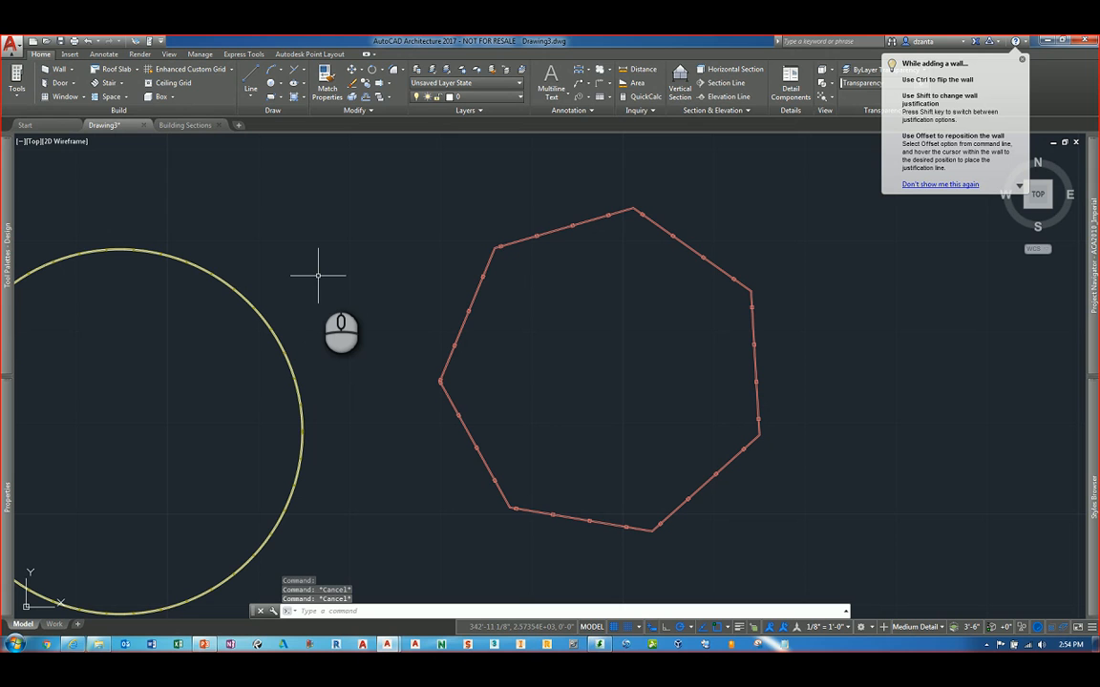
pyautogui.moveTo(349, 340)
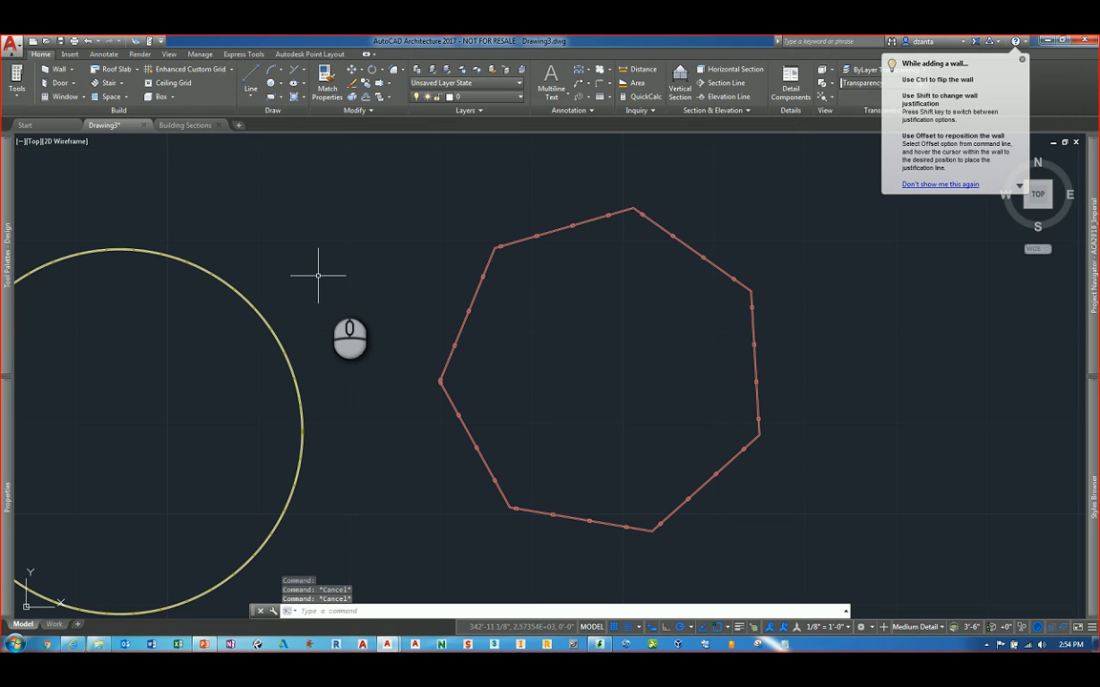
pyautogui.moveTo(325, 285)
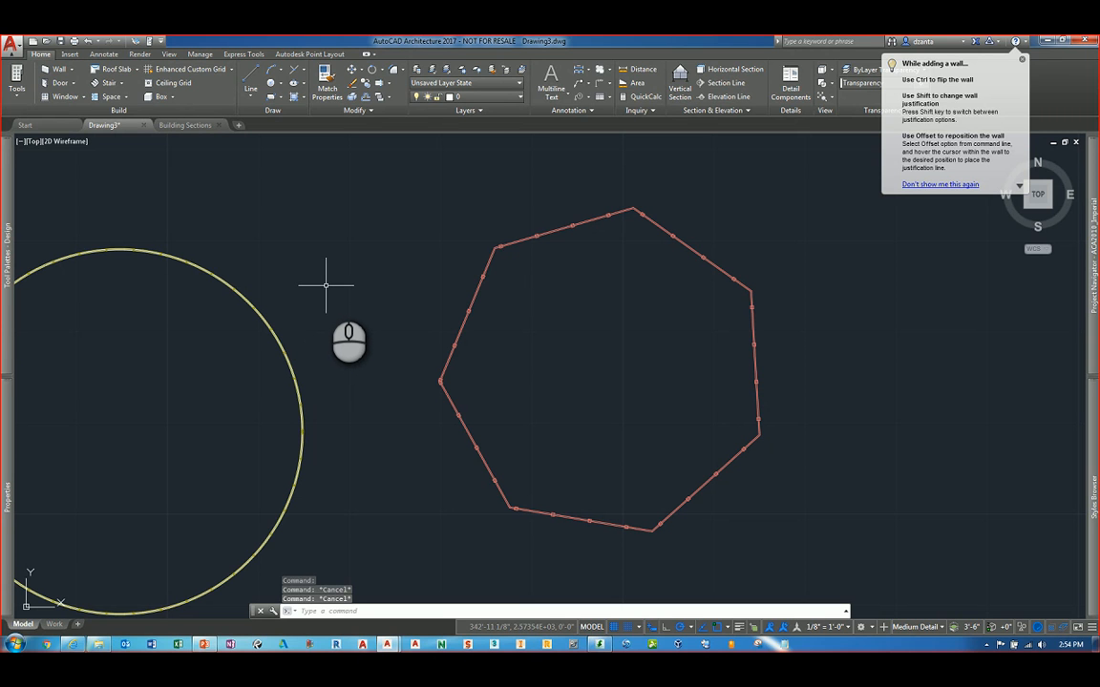